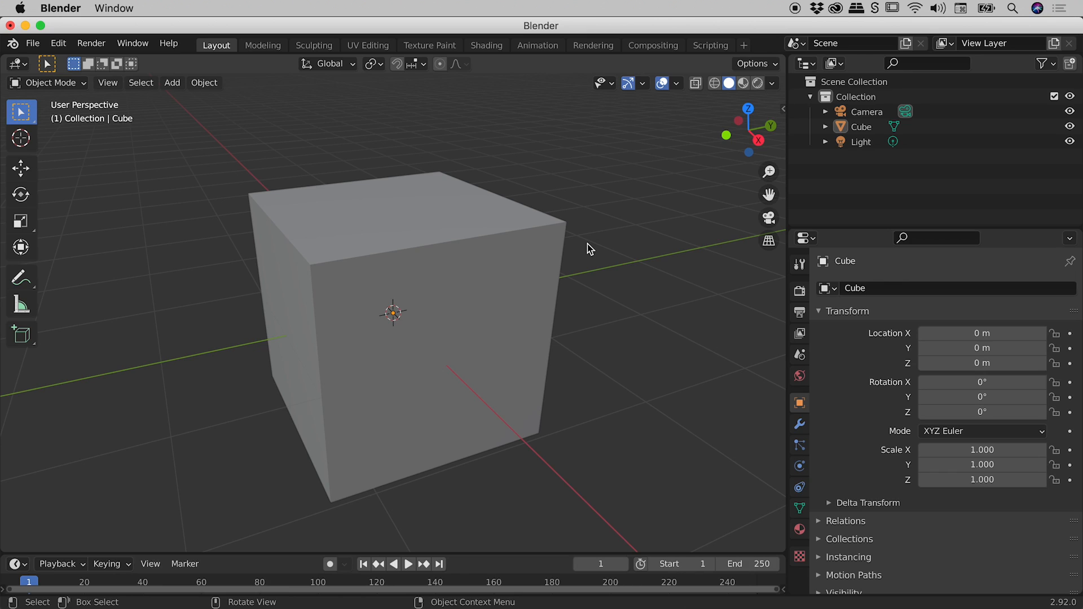
pyautogui.moveTo(465, 261)
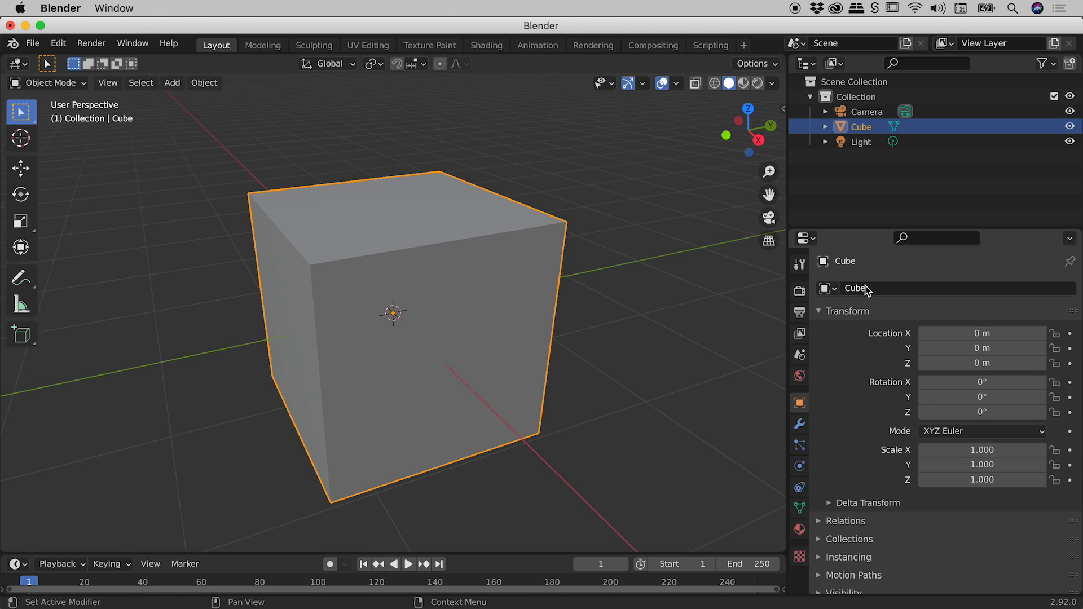
pyautogui.moveTo(953, 268)
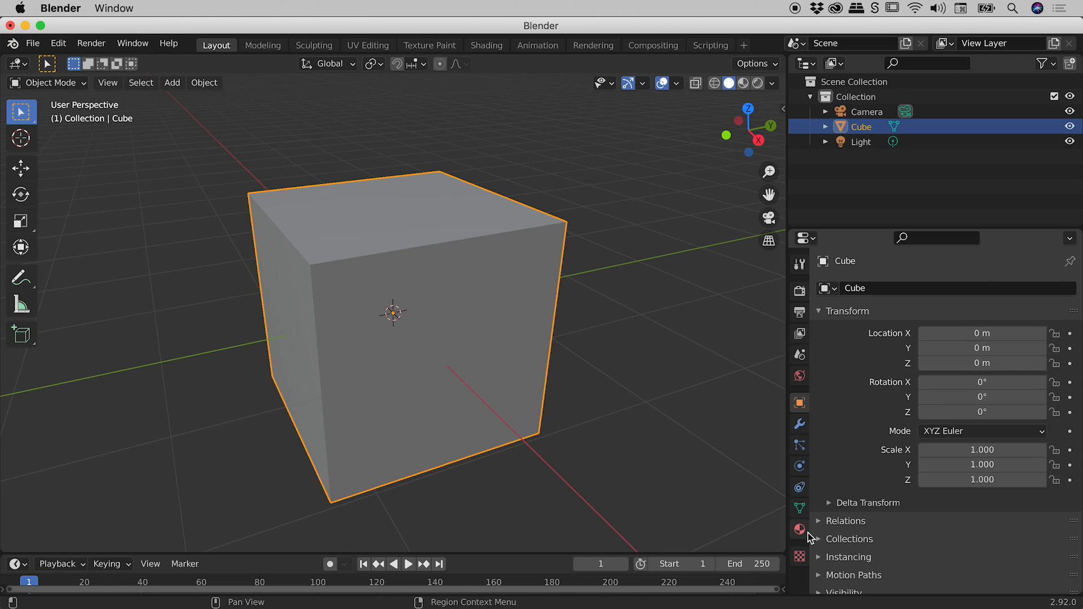
pyautogui.moveTo(799, 530)
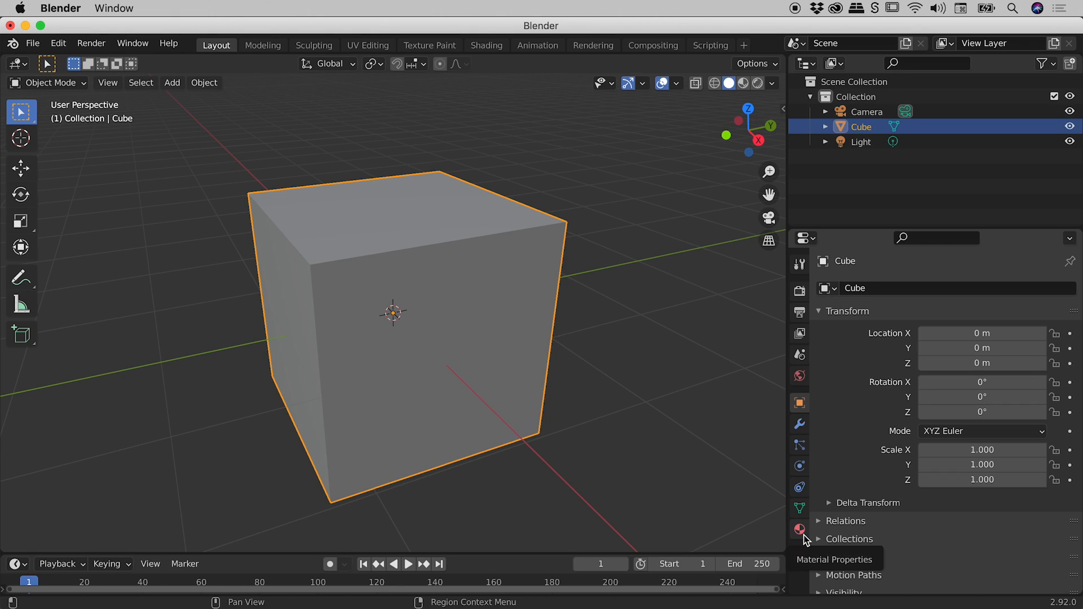
pyautogui.moveTo(805, 539)
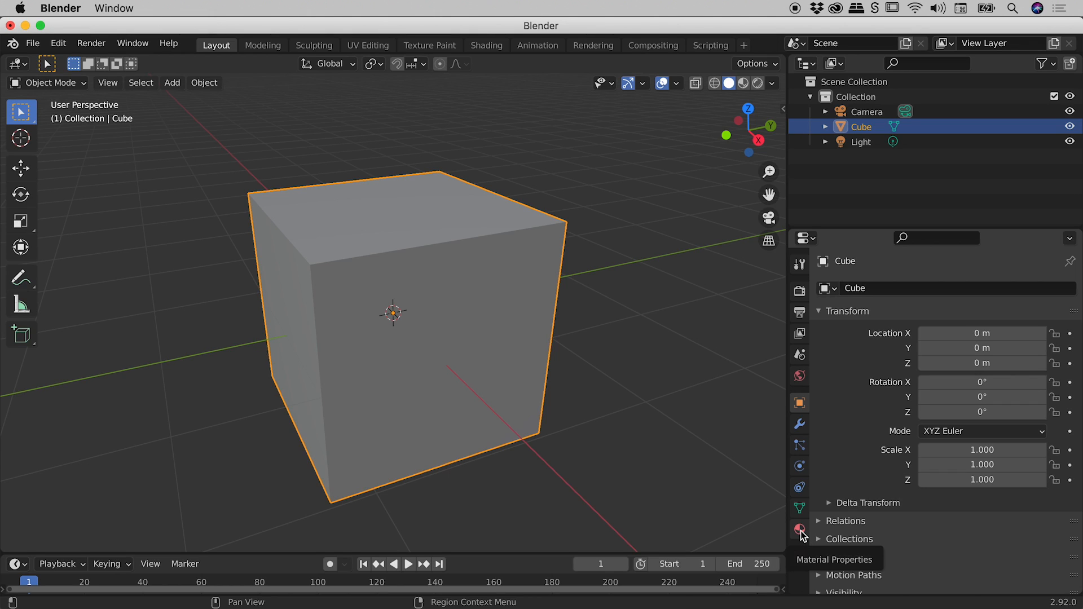
# Show the cube's material settings and toggle the Surface panel to reveal its white Principled BSDF.
pyautogui.click(799, 529)
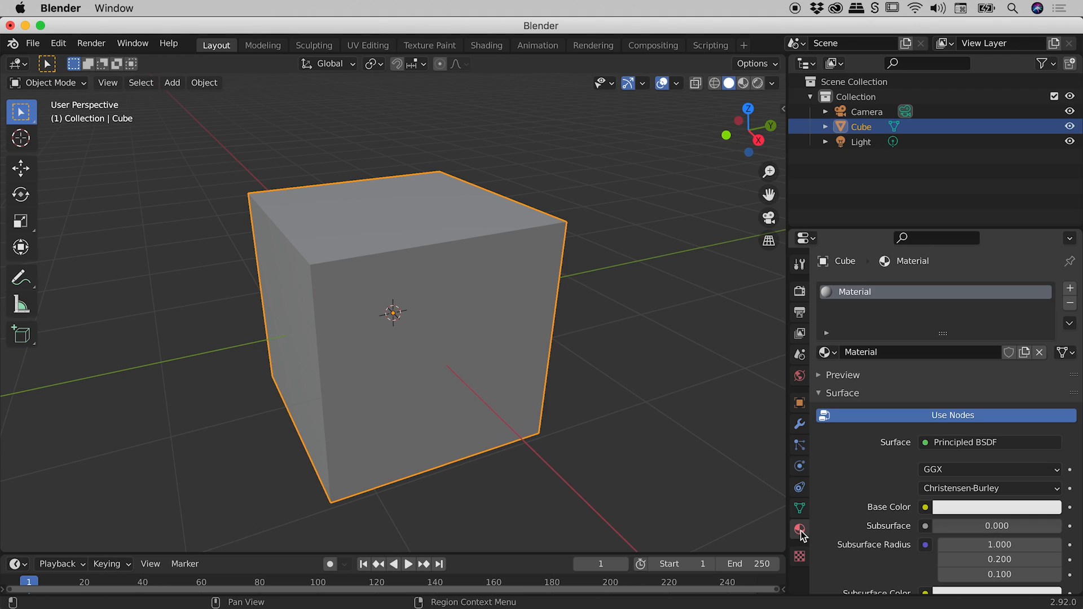
pyautogui.moveTo(887, 517)
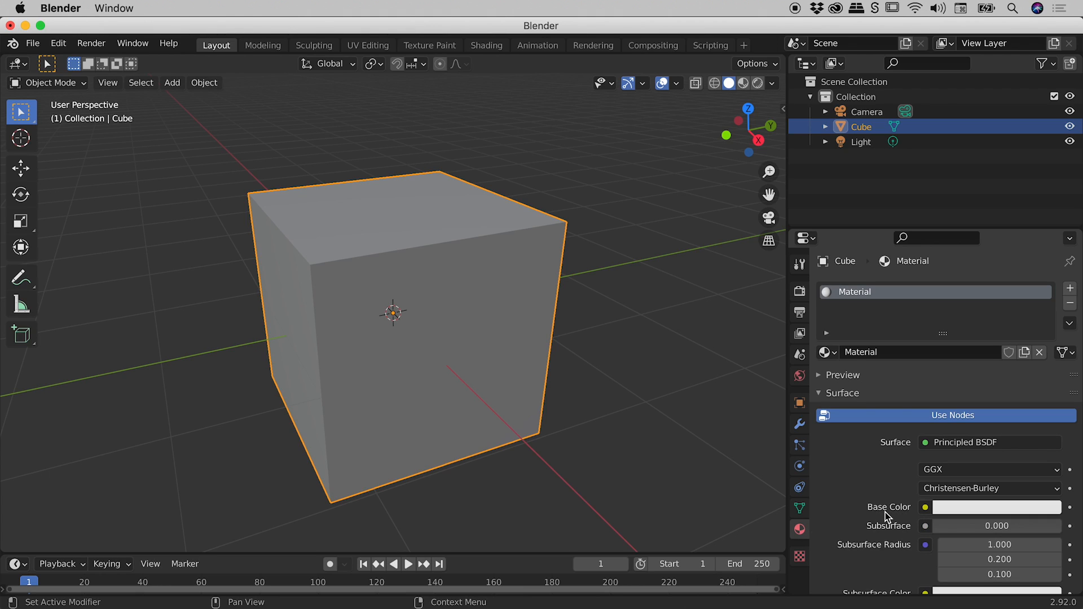
pyautogui.moveTo(994, 507)
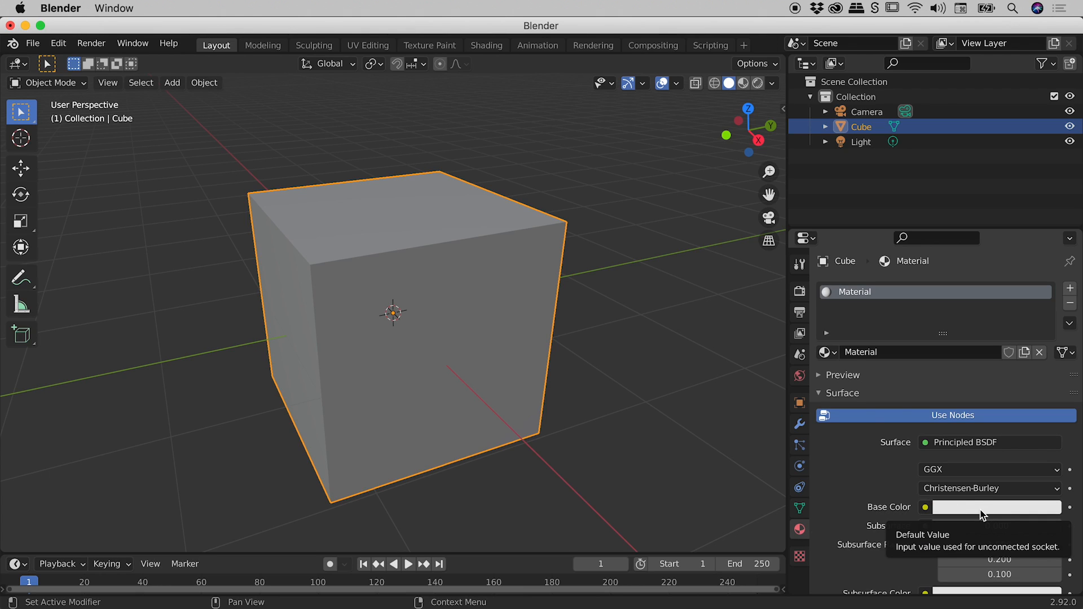
pyautogui.click(819, 393)
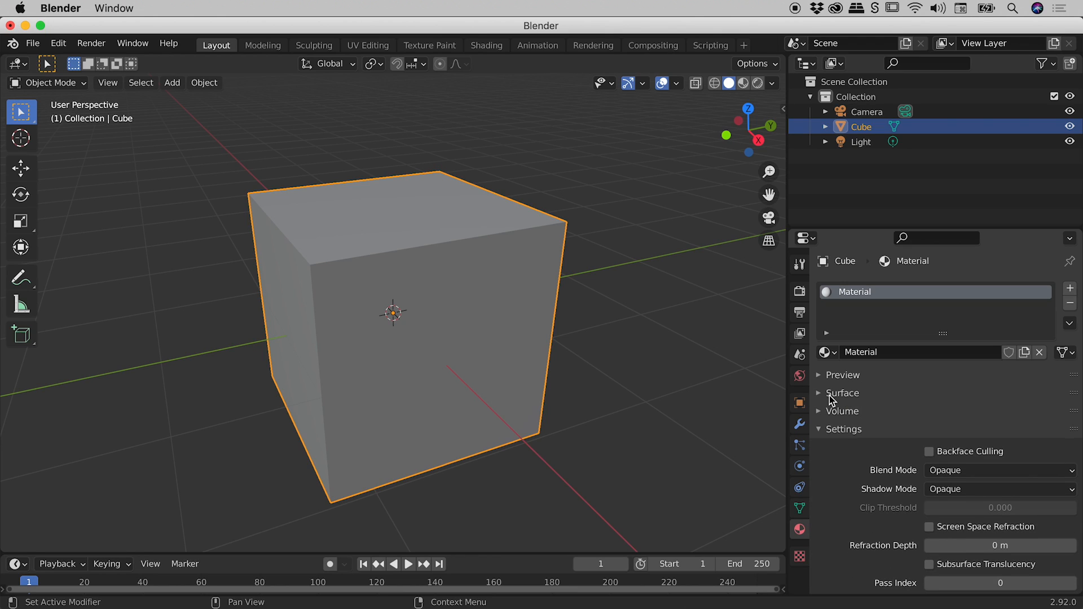
pyautogui.moveTo(869, 406)
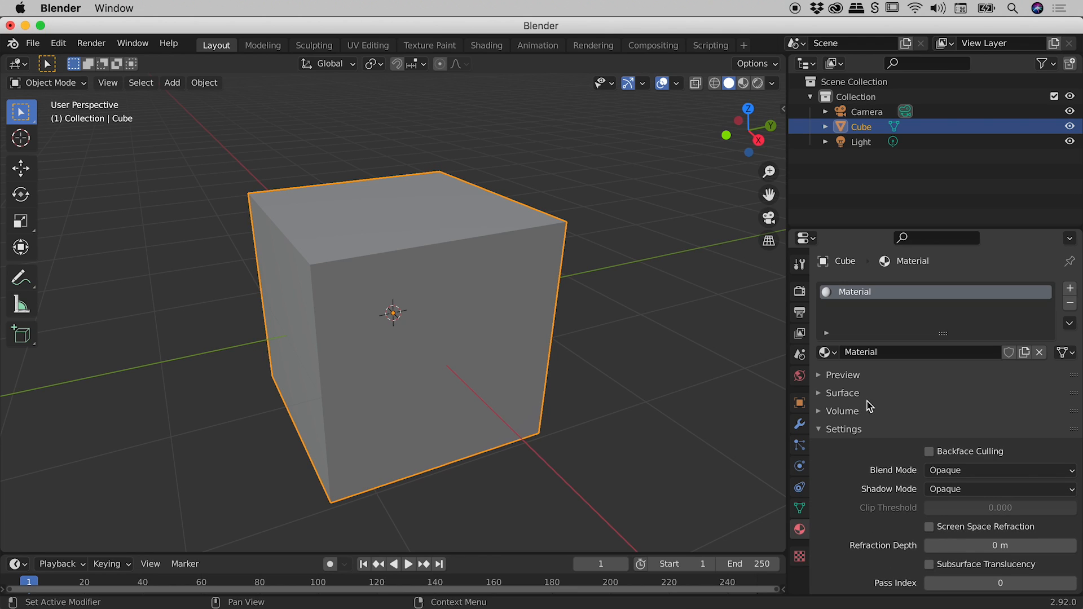
pyautogui.click(842, 393)
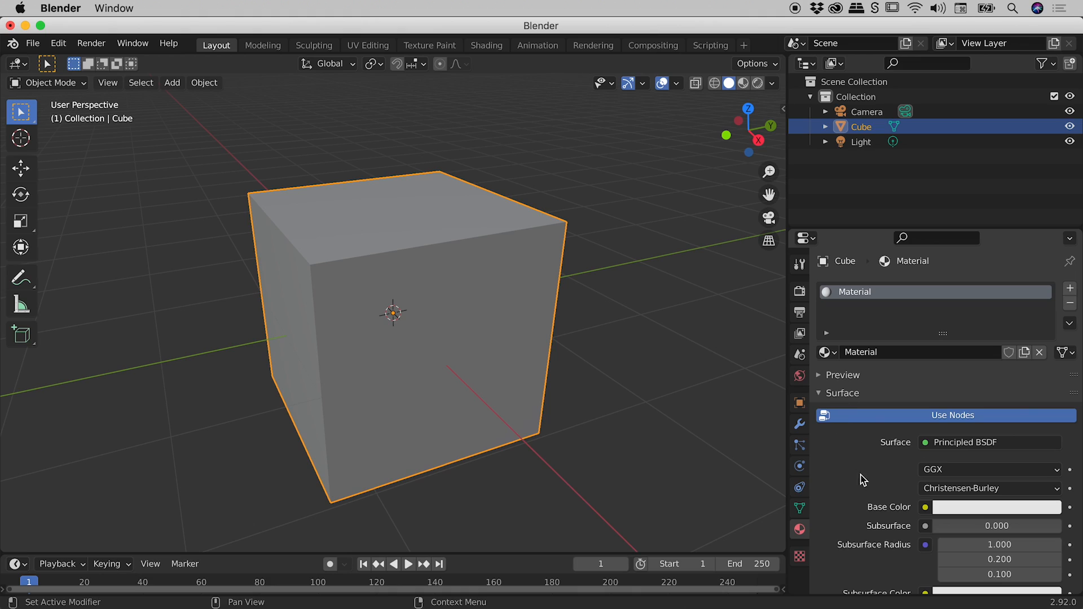
pyautogui.moveTo(876, 492)
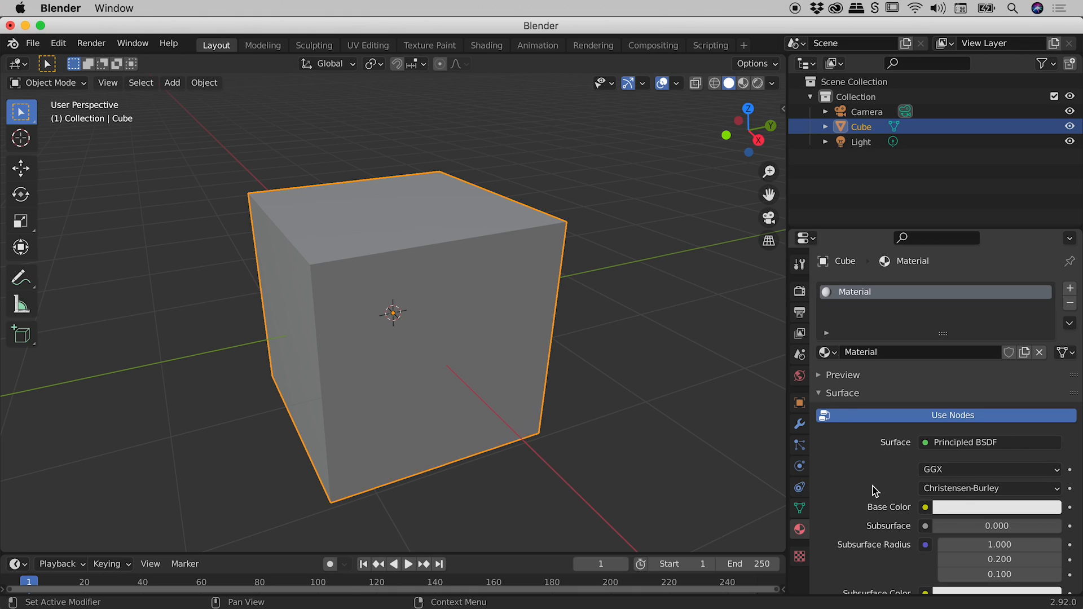
pyautogui.moveTo(892, 511)
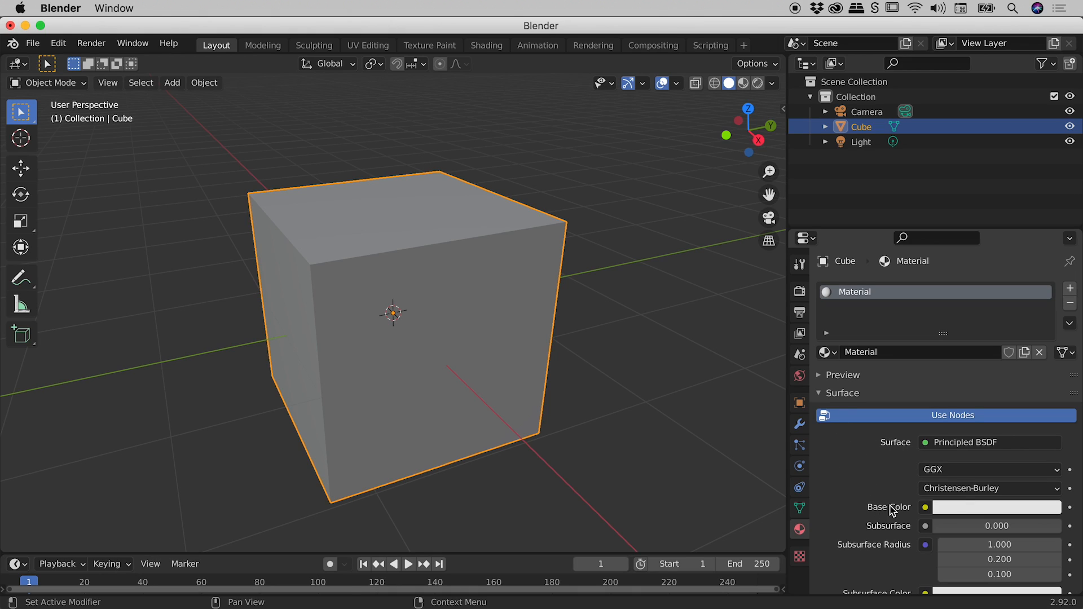
pyautogui.moveTo(978, 508)
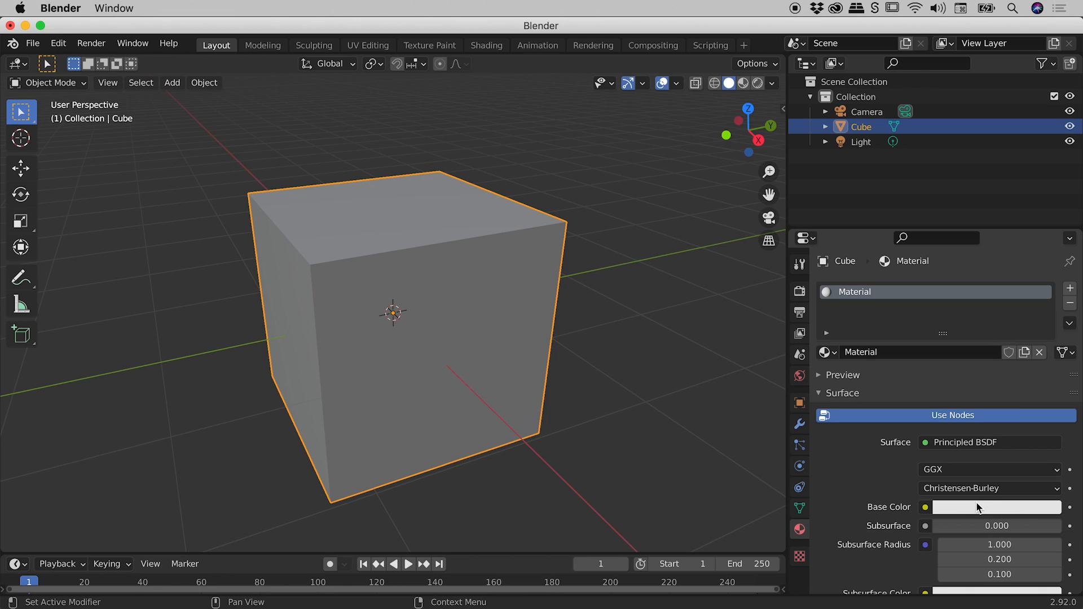
# Open the Base Color picker and cycle through Hex and HSV to RGB, showing 0.799 per channel.
pyautogui.click(995, 507)
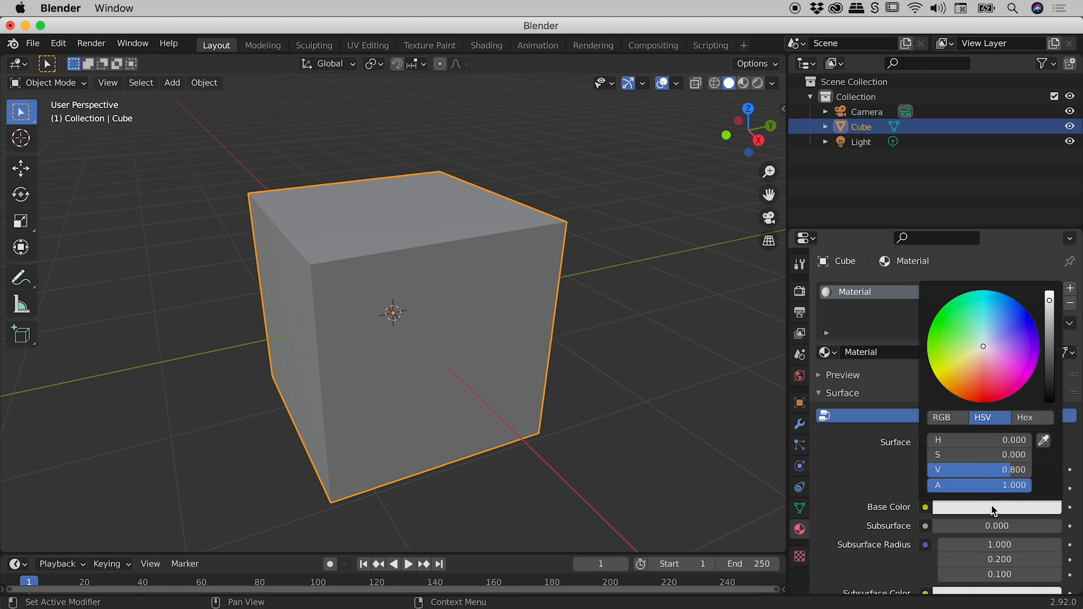
pyautogui.moveTo(995, 469)
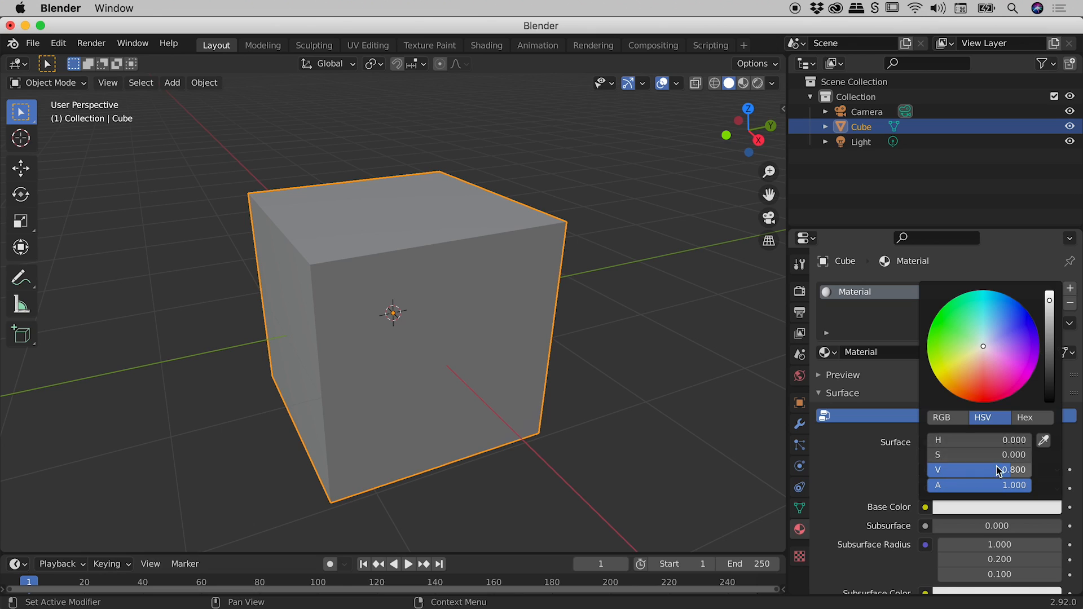
pyautogui.moveTo(1015, 372)
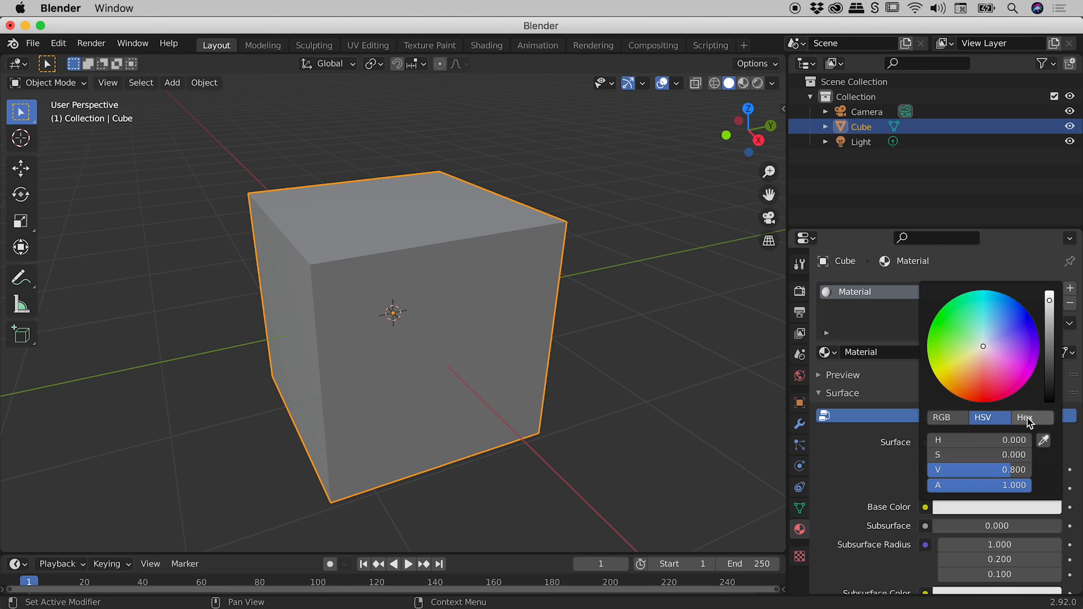
pyautogui.click(1025, 418)
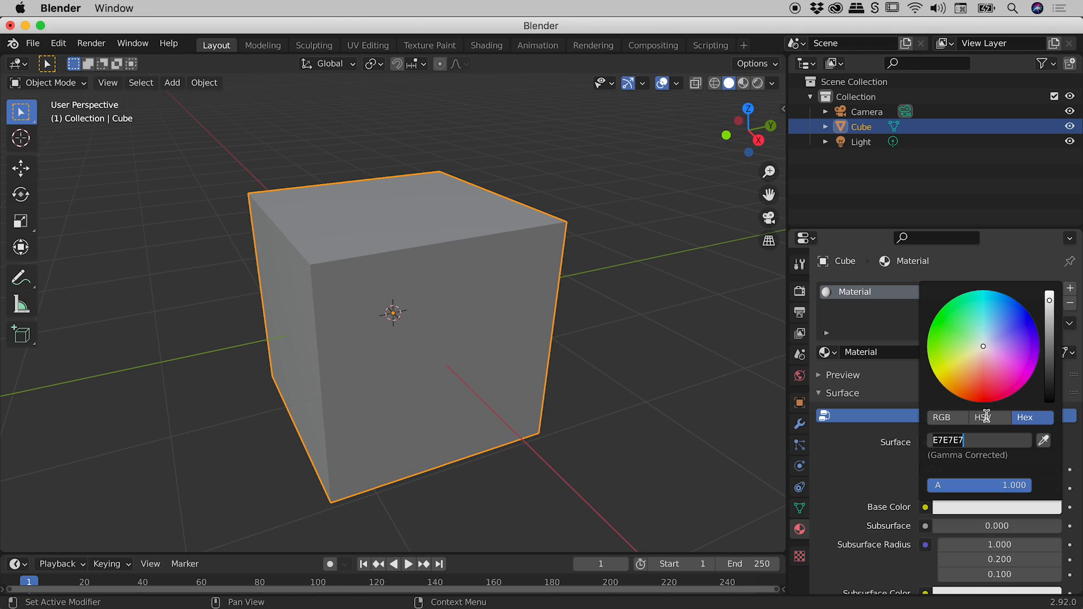
pyautogui.click(982, 417)
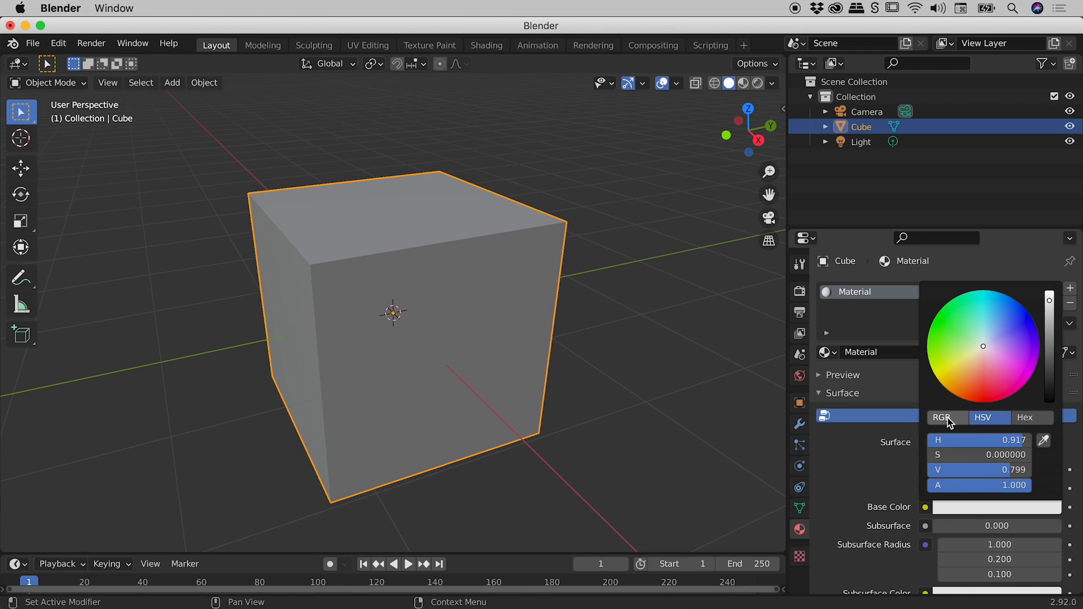
pyautogui.click(941, 418)
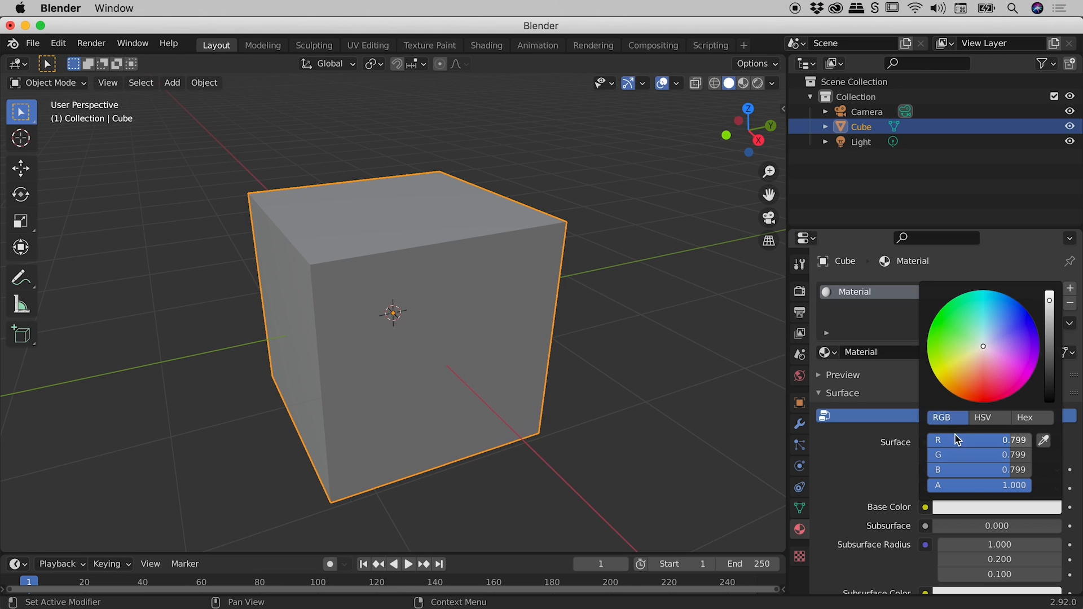
pyautogui.moveTo(991, 443)
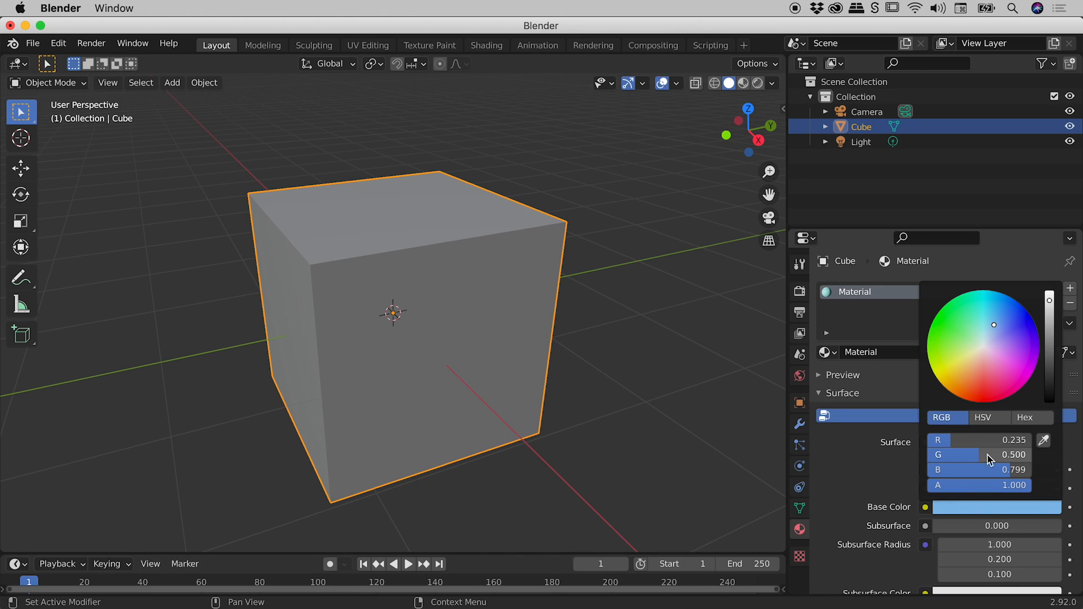
pyautogui.moveTo(960, 459)
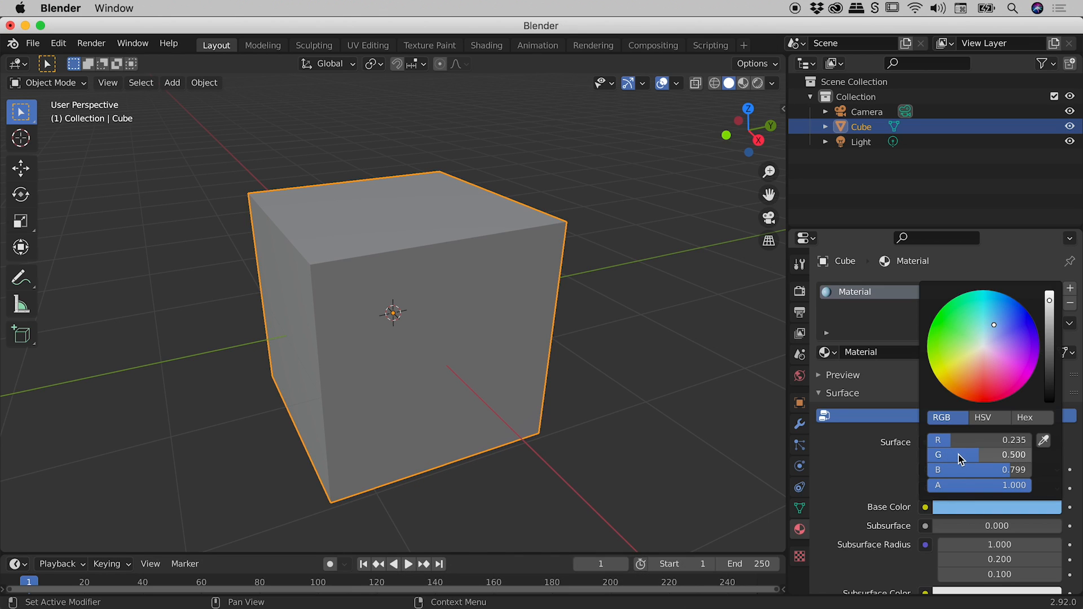
pyautogui.moveTo(964, 455)
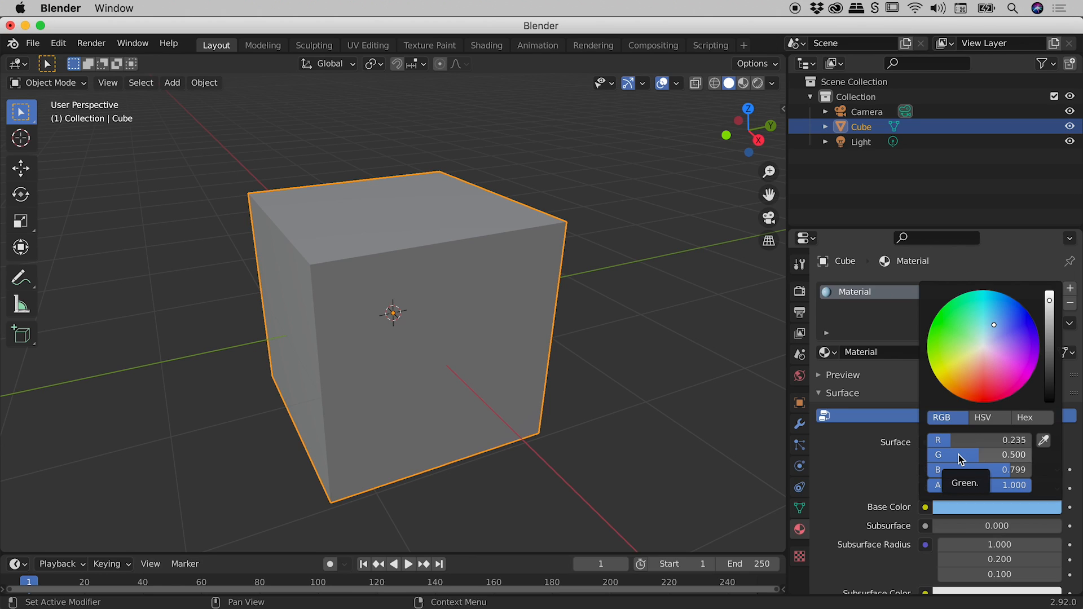
# Switch the picker to HSV and edit saturation, giving pale lavender (0.710, 0.300, 0.799).
pyautogui.click(982, 417)
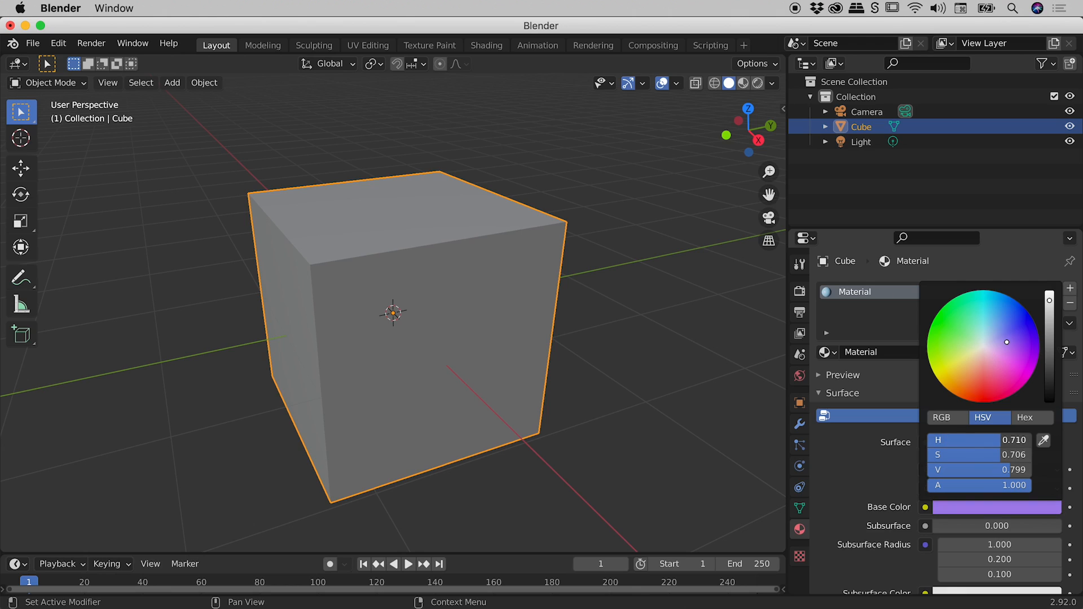
pyautogui.doubleClick(965, 455)
pyautogui.write('0.300')
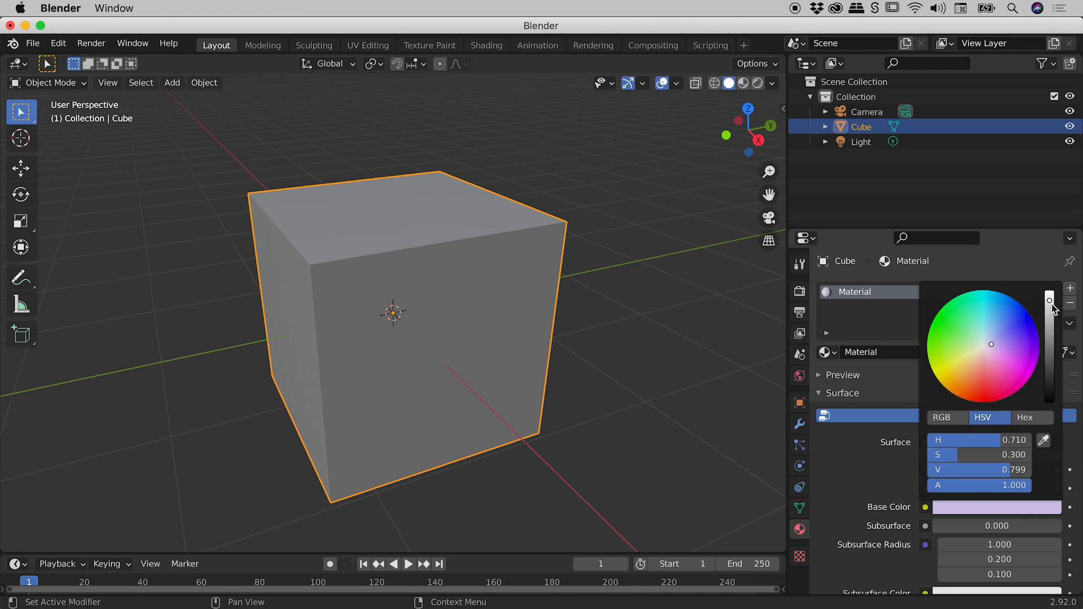
pyautogui.moveTo(1009, 366)
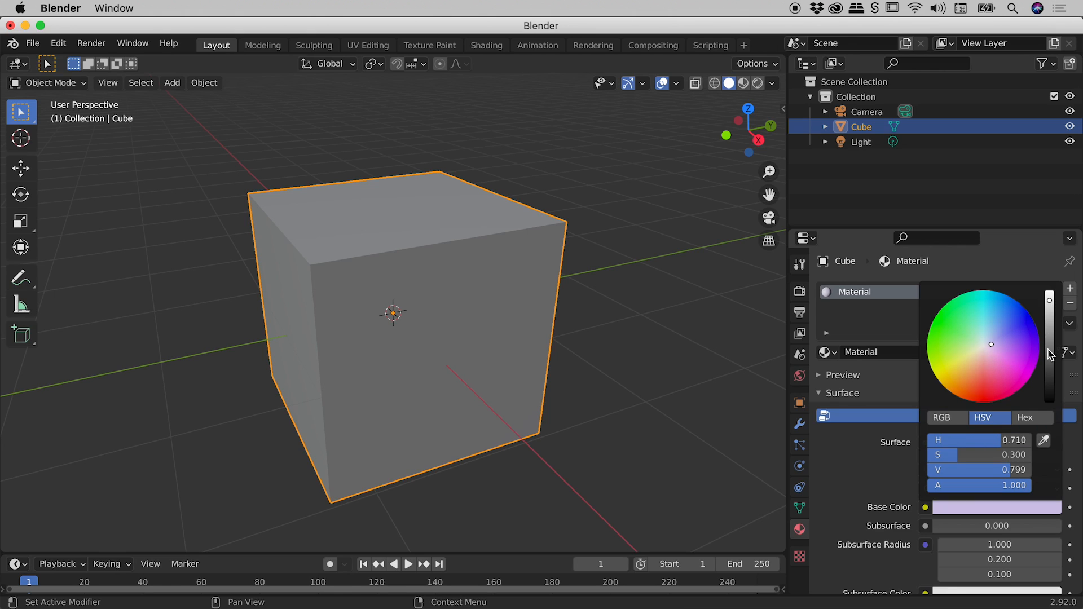
pyautogui.moveTo(1010, 338)
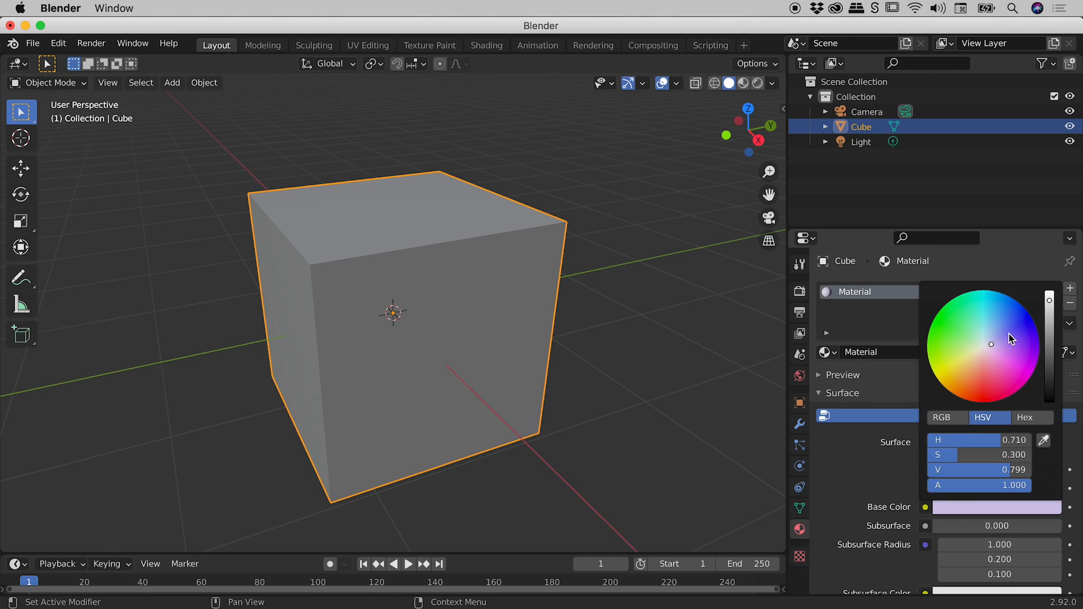
pyautogui.moveTo(964, 298)
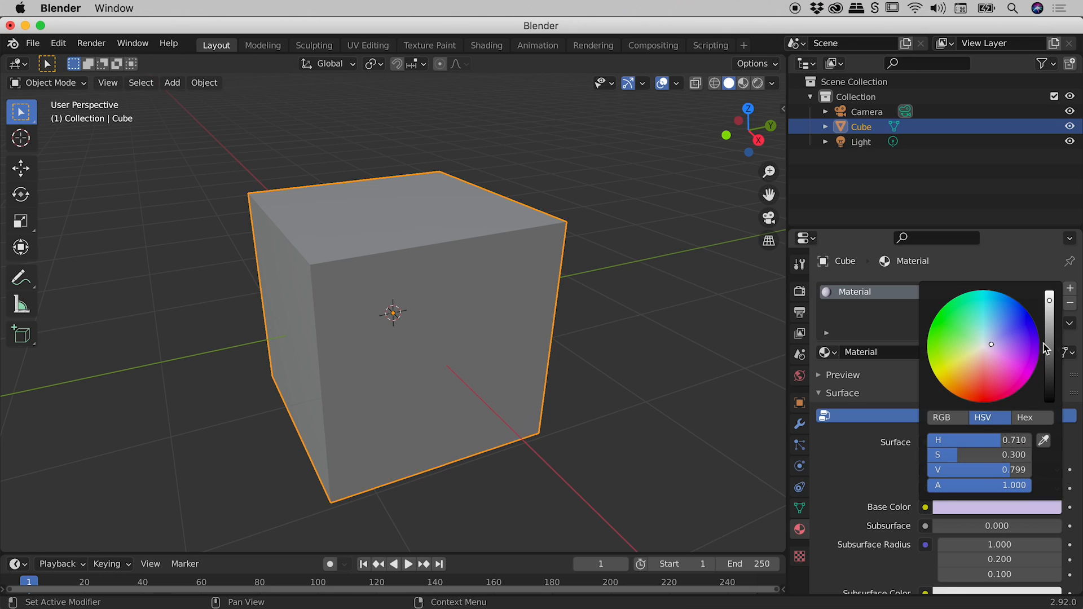
pyautogui.moveTo(979, 305)
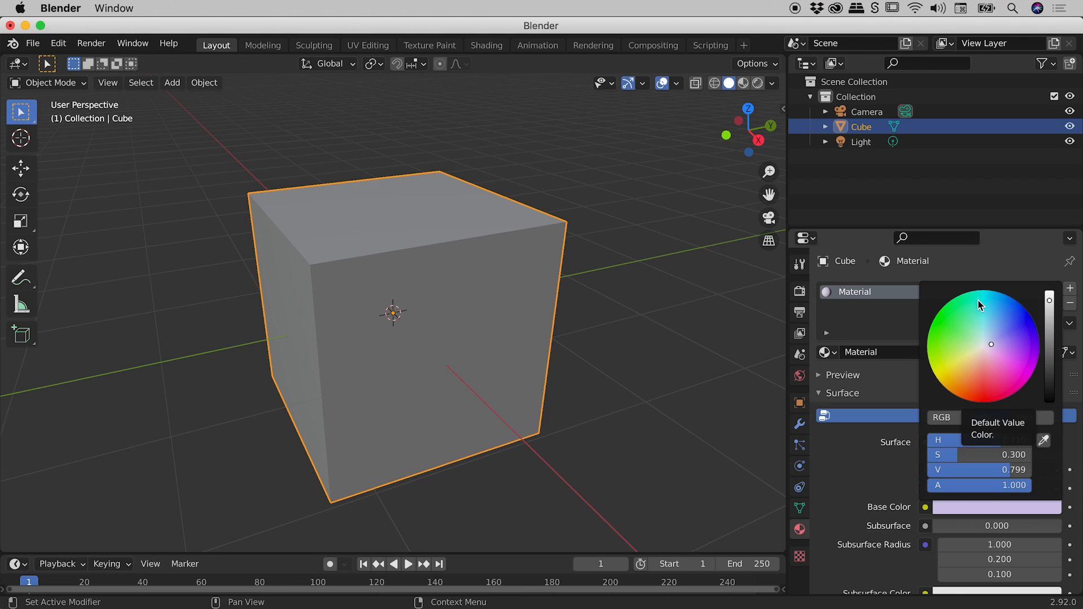
pyautogui.moveTo(991, 348)
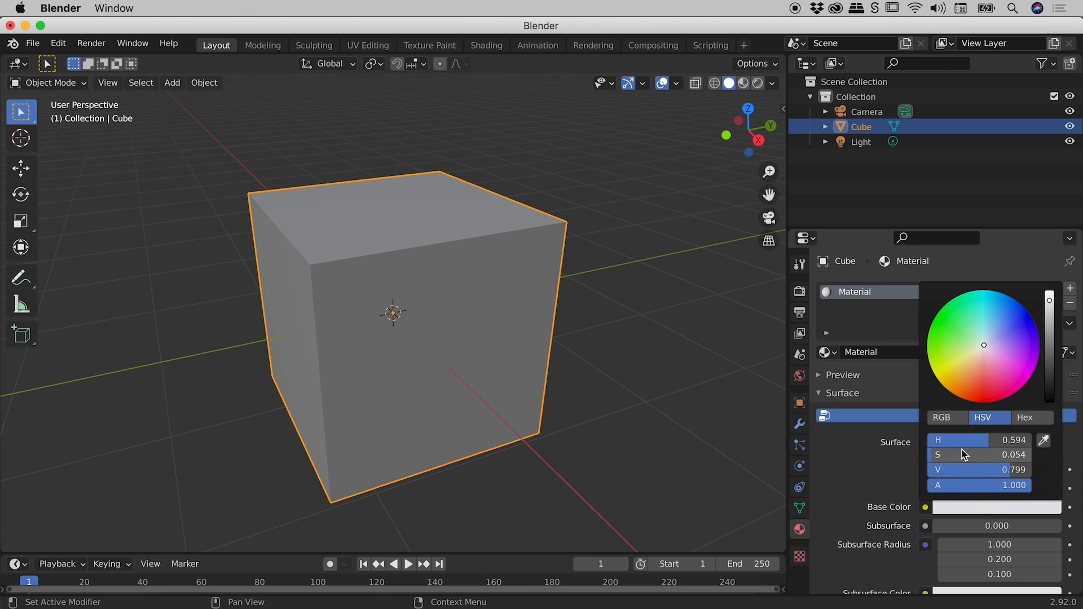
pyautogui.moveTo(1012, 461)
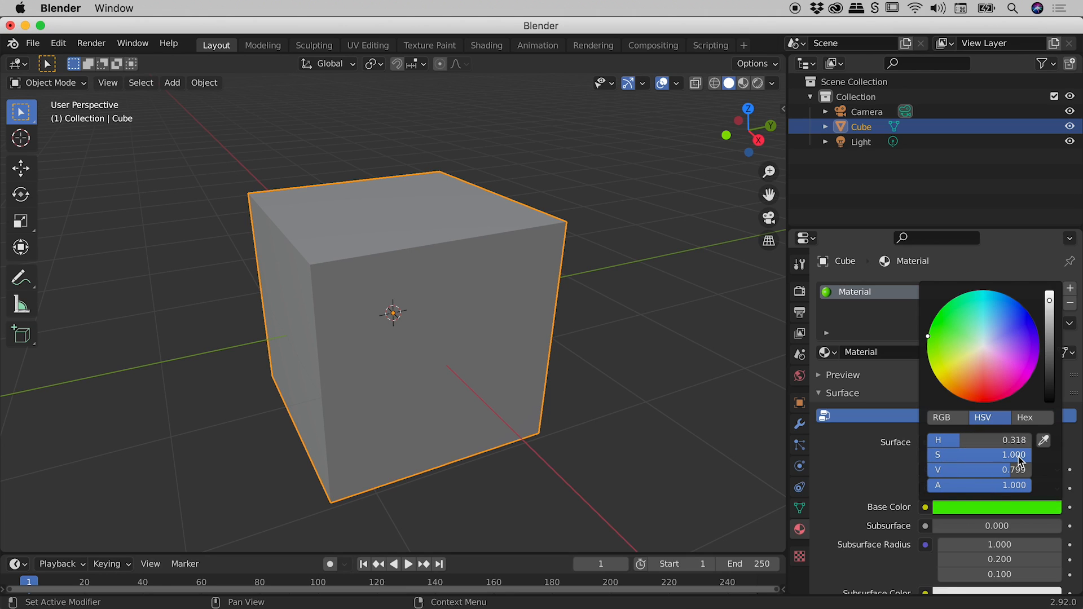
pyautogui.moveTo(979, 367)
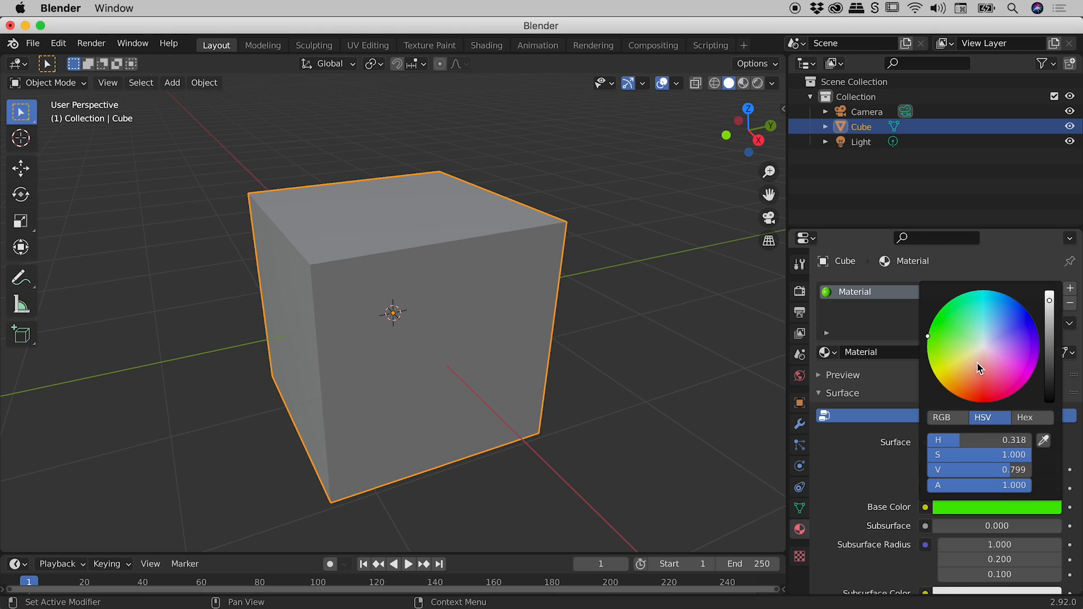
# Adjust the Base Color picker, leaving a dark red at HSV 0.000, 0.989, 0.307.
pyautogui.click(985, 345)
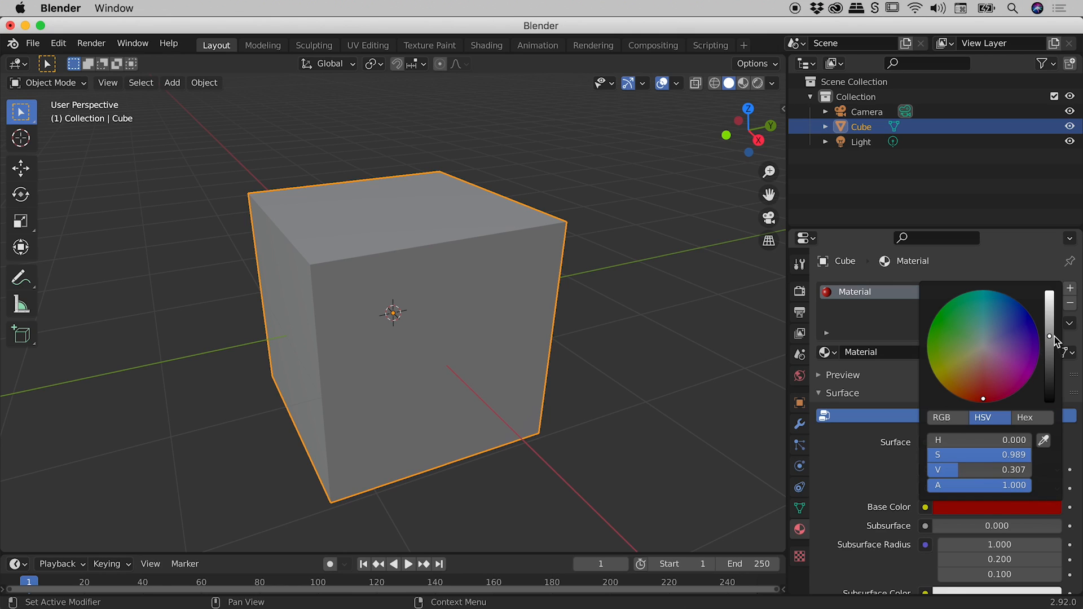
pyautogui.moveTo(1012, 349)
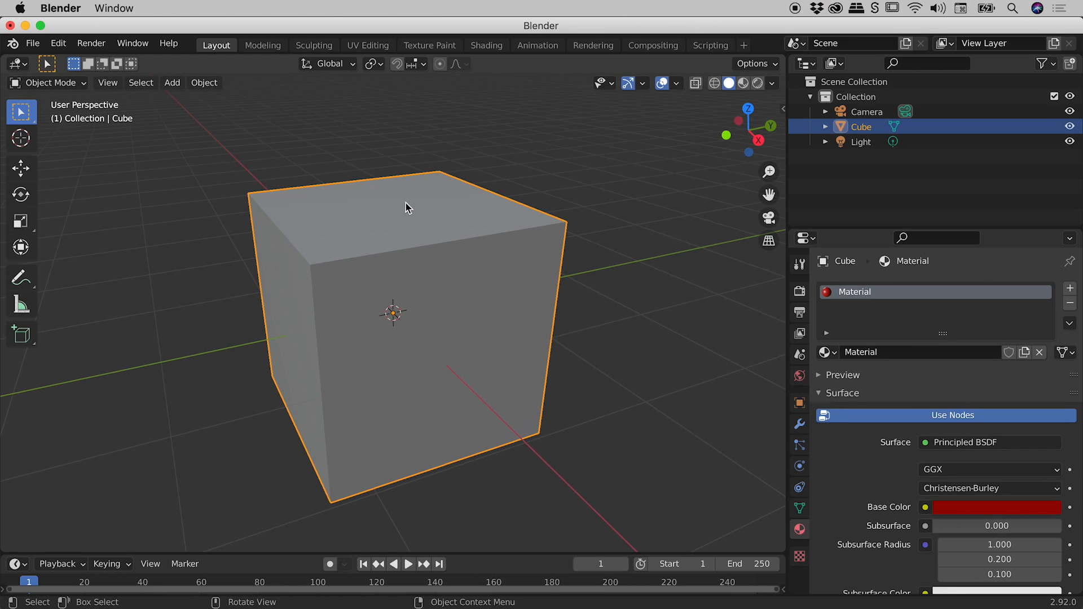
pyautogui.moveTo(433, 234)
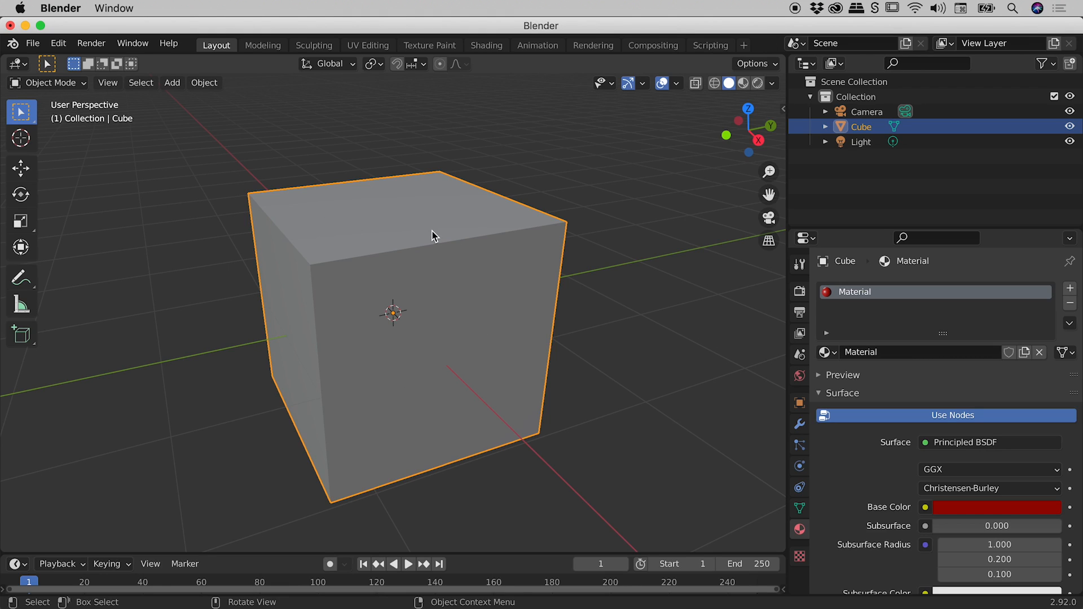
pyautogui.moveTo(310, 286)
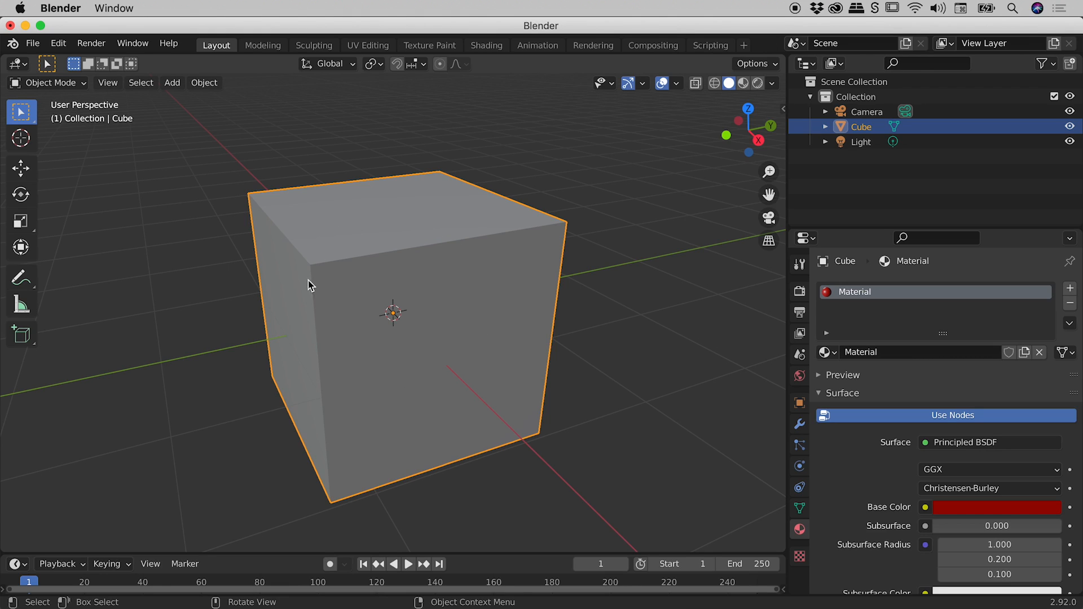
pyautogui.moveTo(1018, 517)
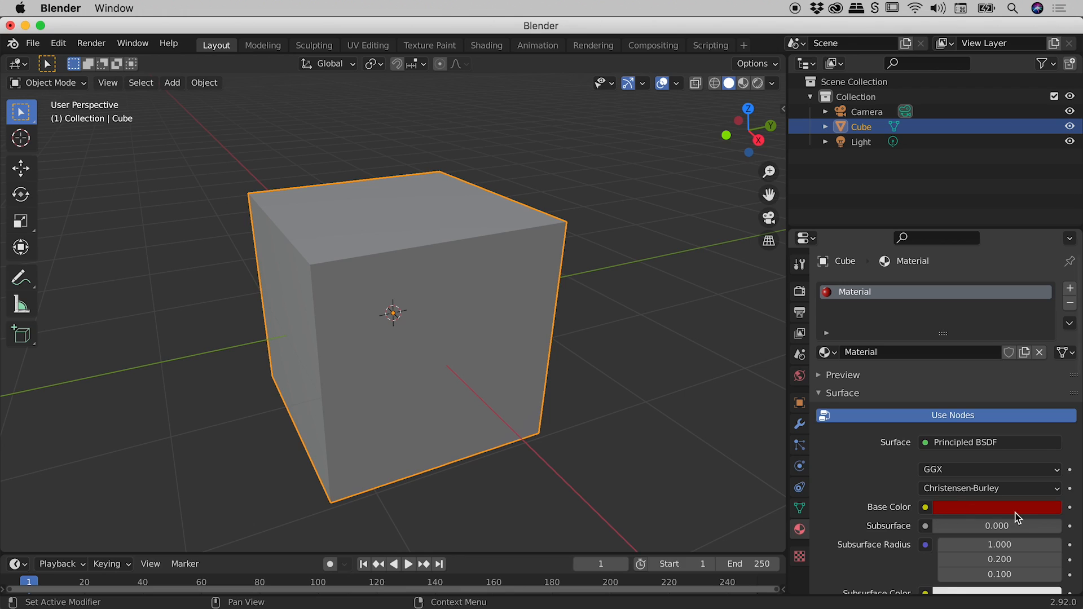
pyautogui.moveTo(995, 508)
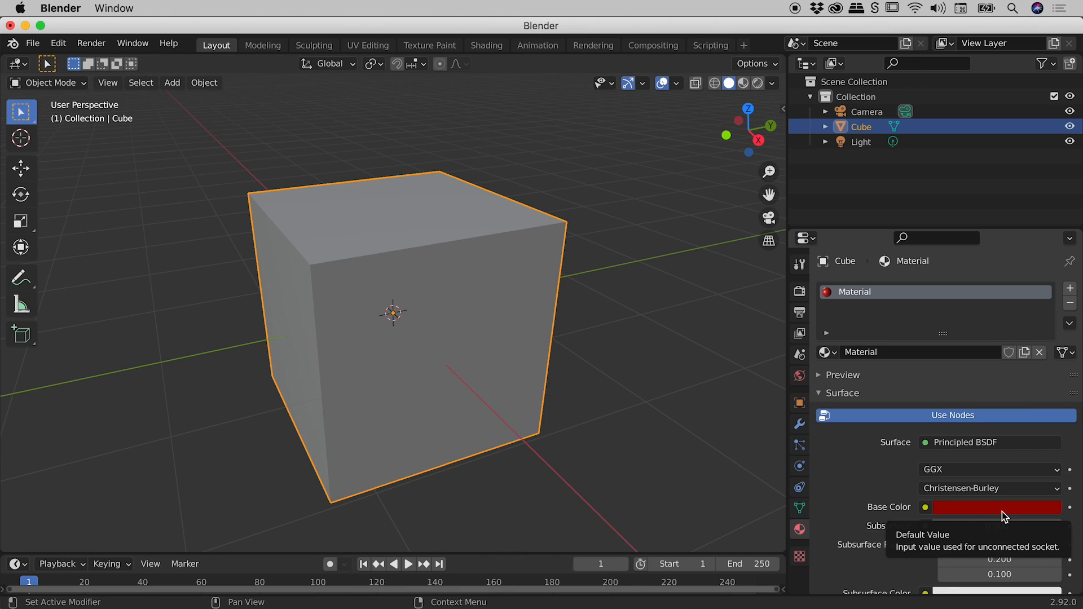
pyautogui.moveTo(714, 318)
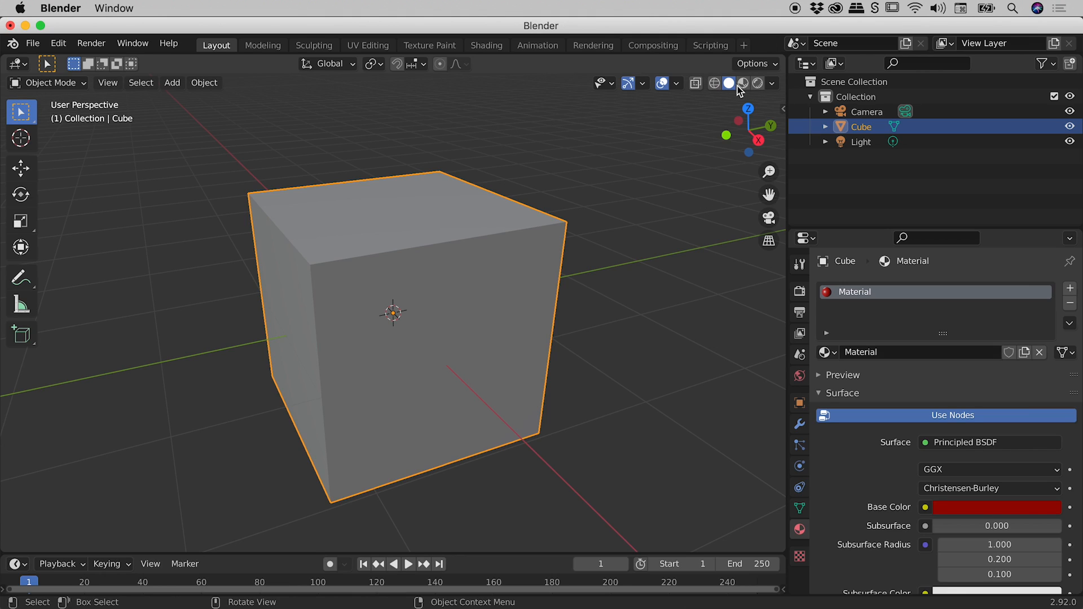
pyautogui.moveTo(742, 83)
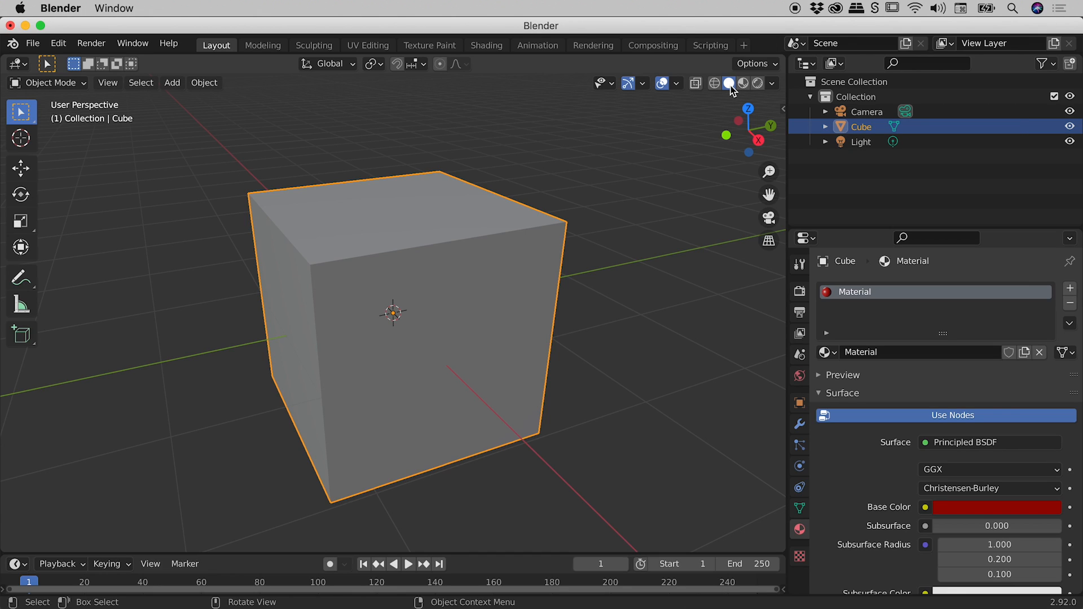
pyautogui.moveTo(730, 83)
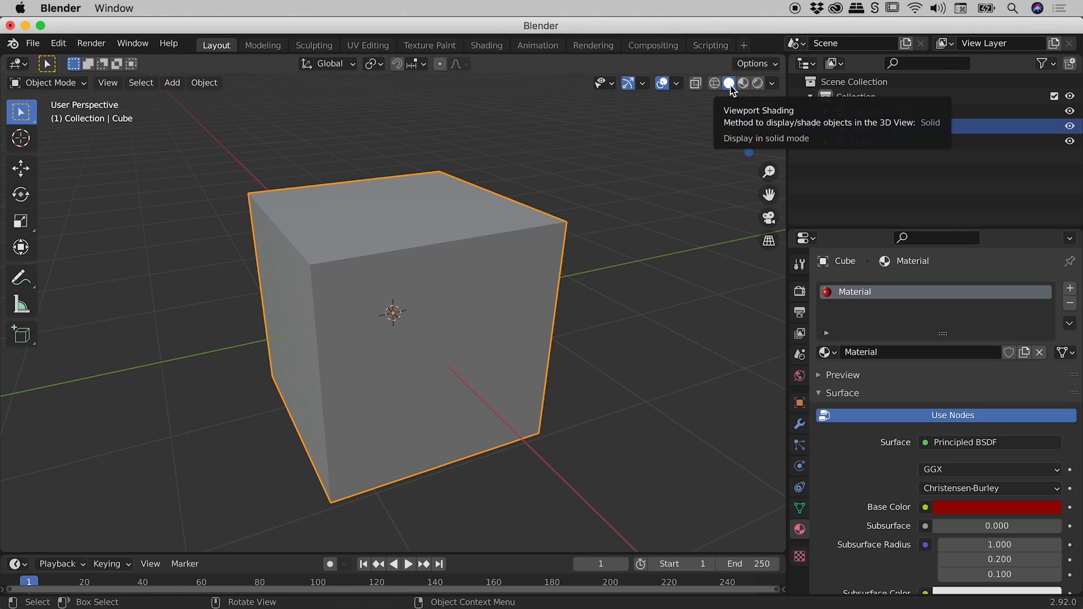
pyautogui.moveTo(715, 83)
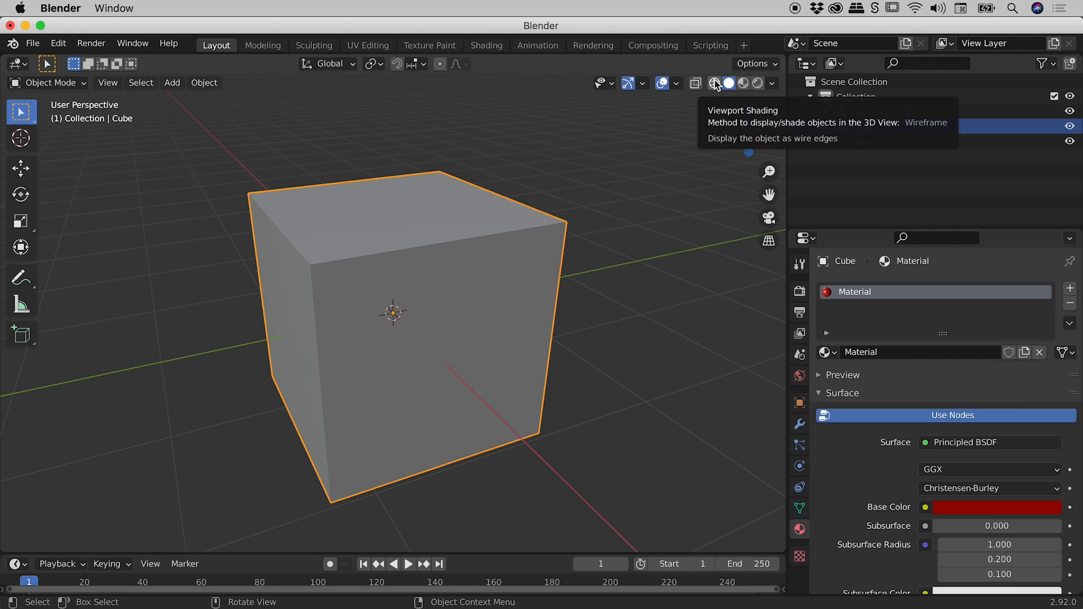
# Switch the viewport shading to Wireframe so the cube shows only its edges.
pyautogui.click(715, 83)
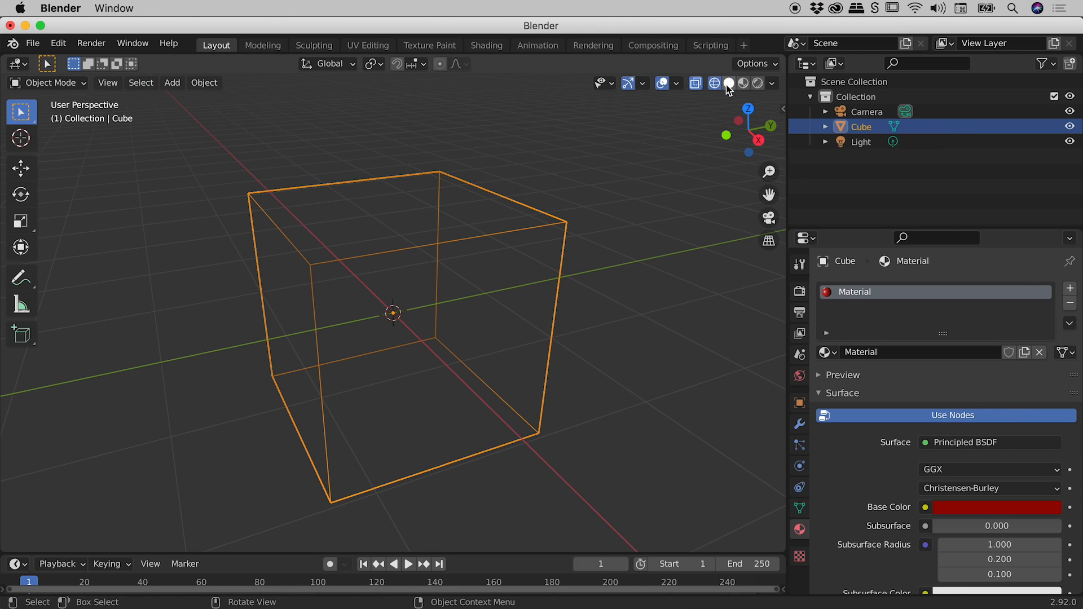
pyautogui.moveTo(729, 83)
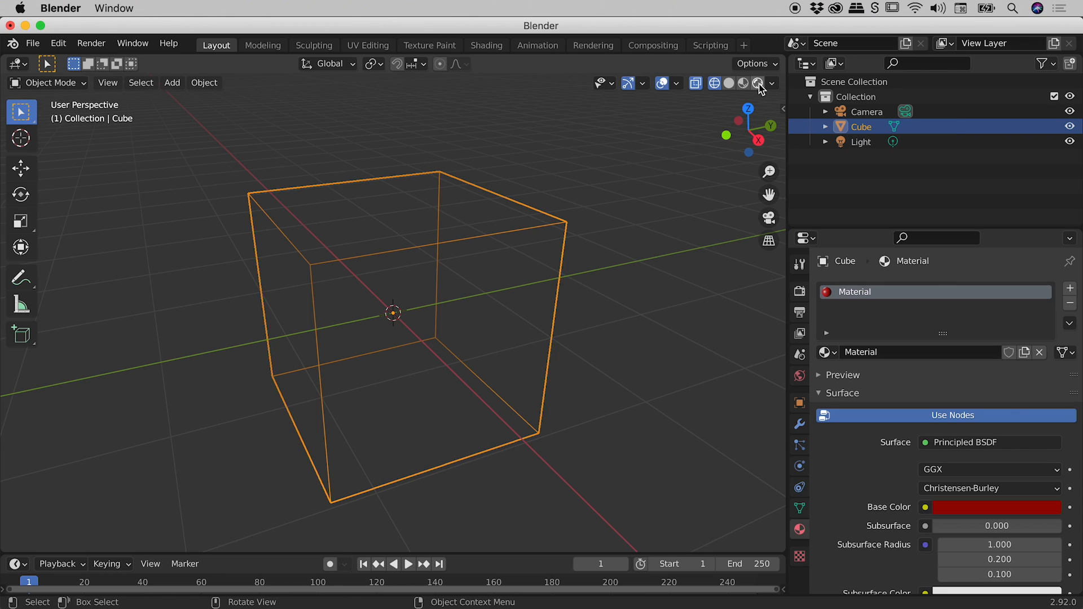
pyautogui.moveTo(744, 83)
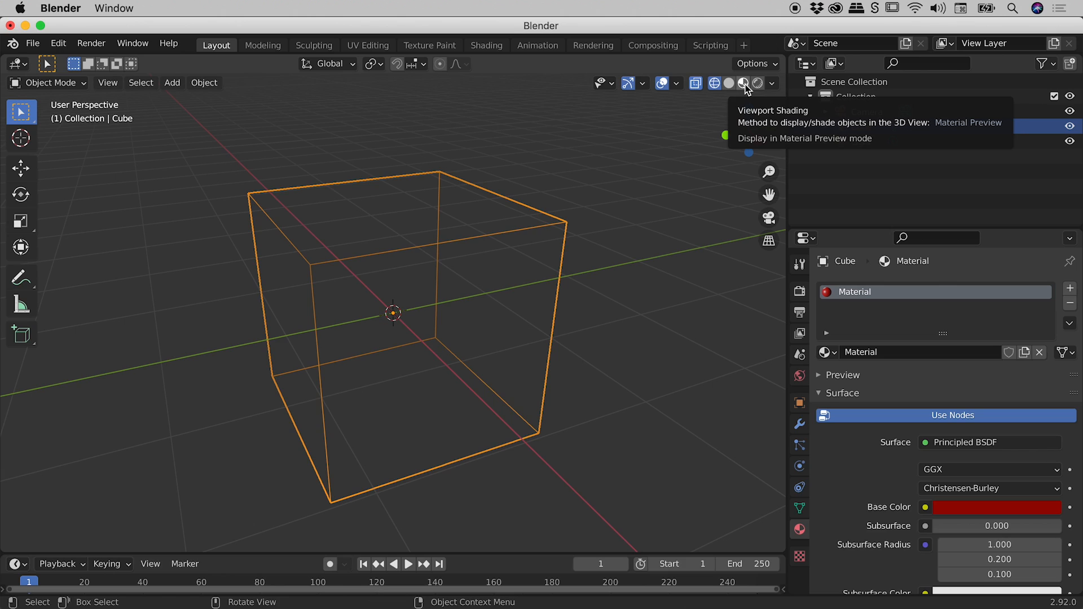
pyautogui.click(743, 83)
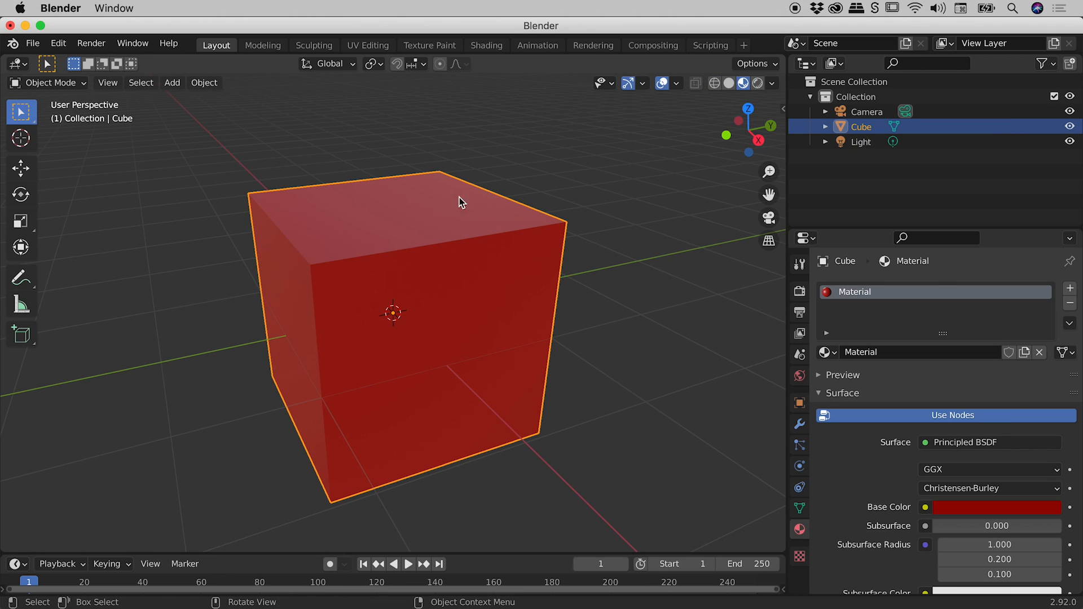
pyautogui.moveTo(429, 197)
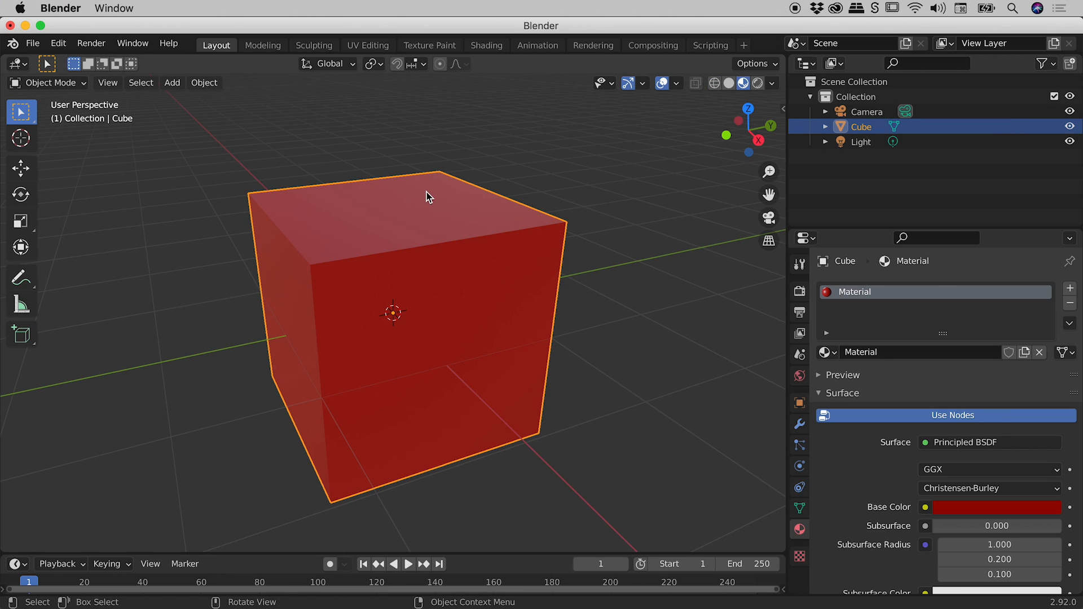
pyautogui.moveTo(756, 98)
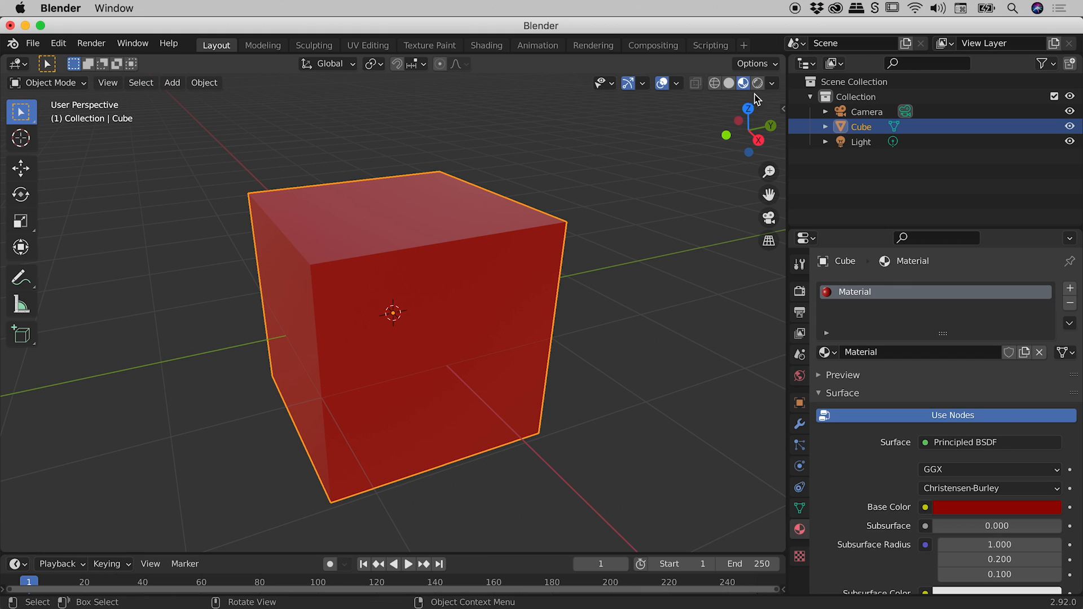
pyautogui.moveTo(757, 83)
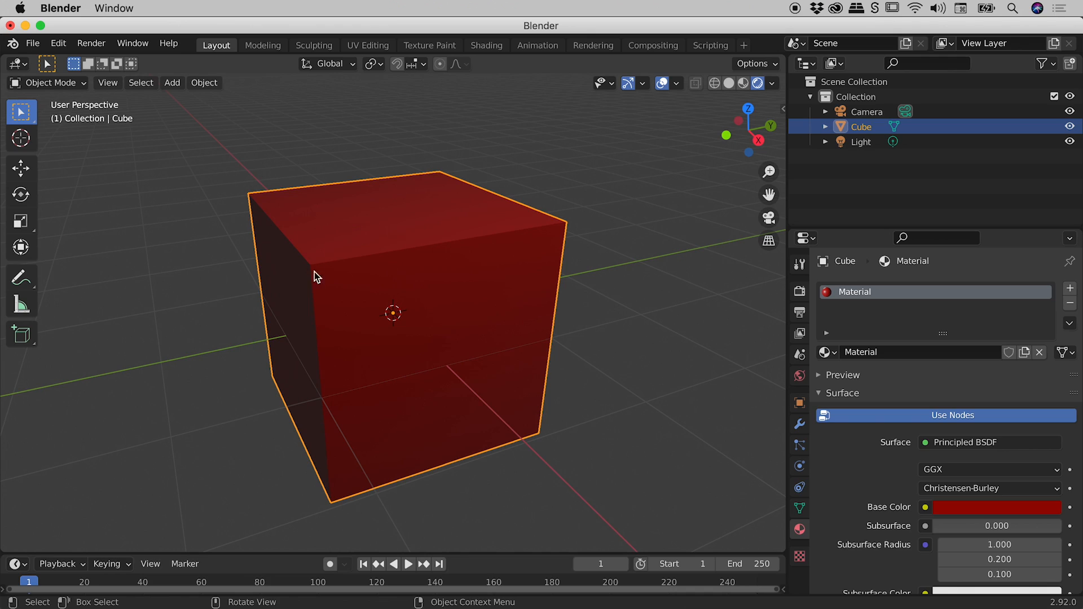
pyautogui.moveTo(463, 384)
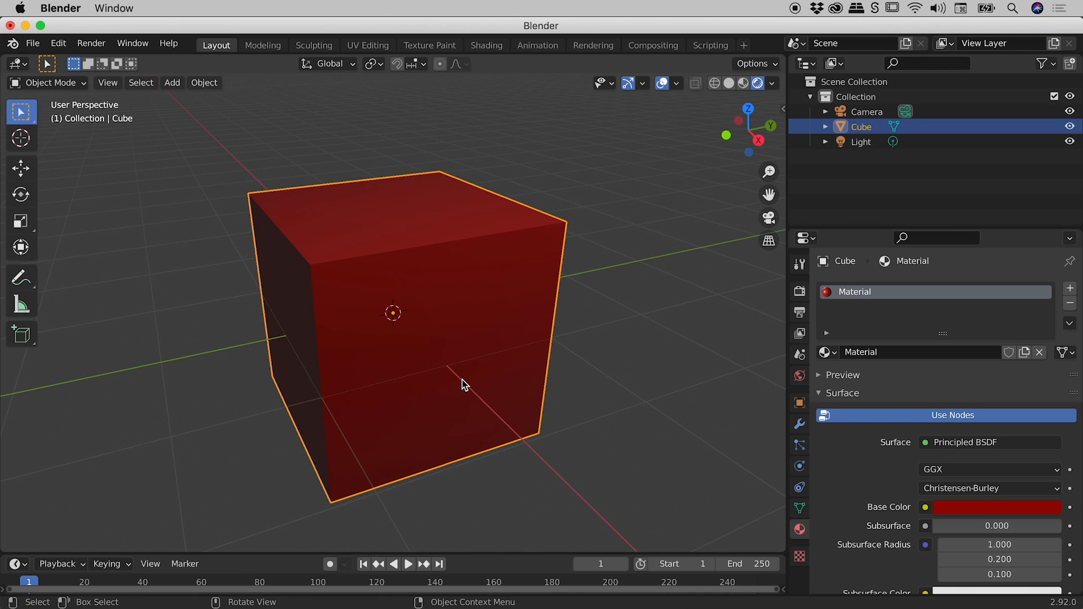
pyautogui.moveTo(287, 358)
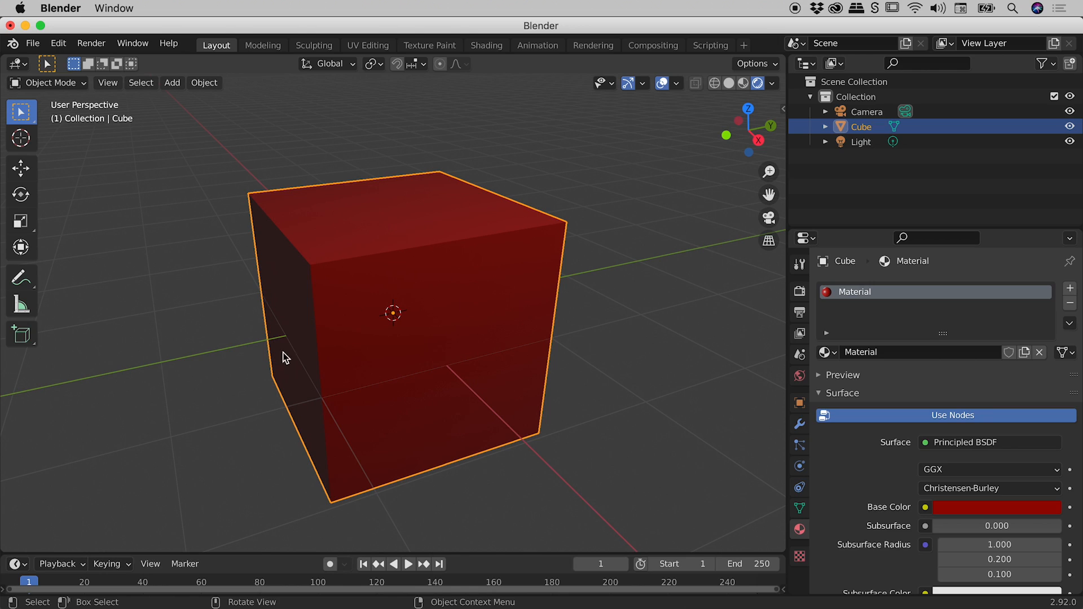
pyautogui.moveTo(461, 382)
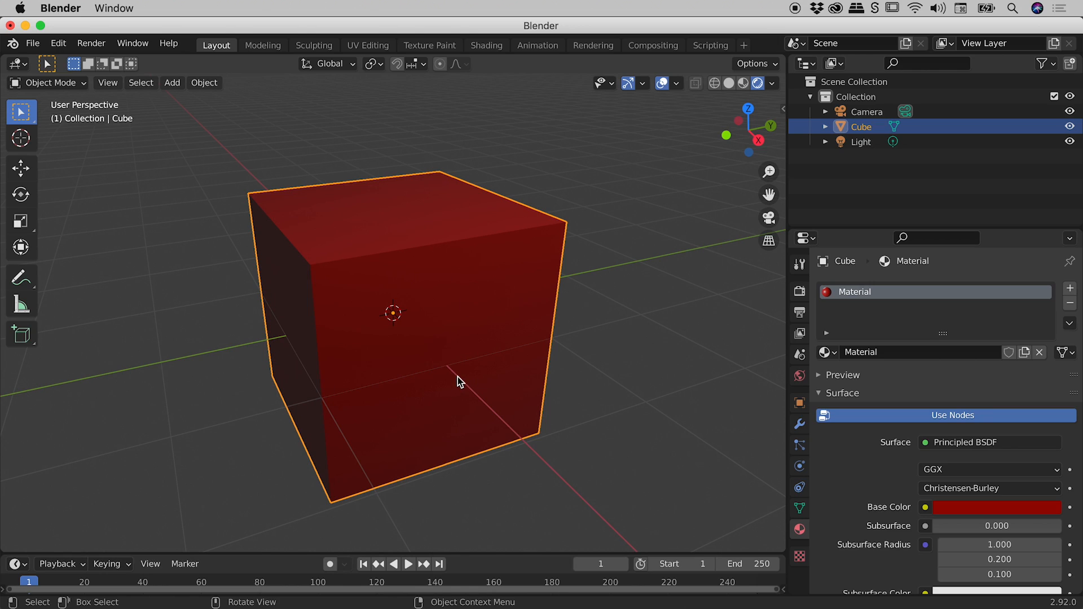
pyautogui.moveTo(728, 83)
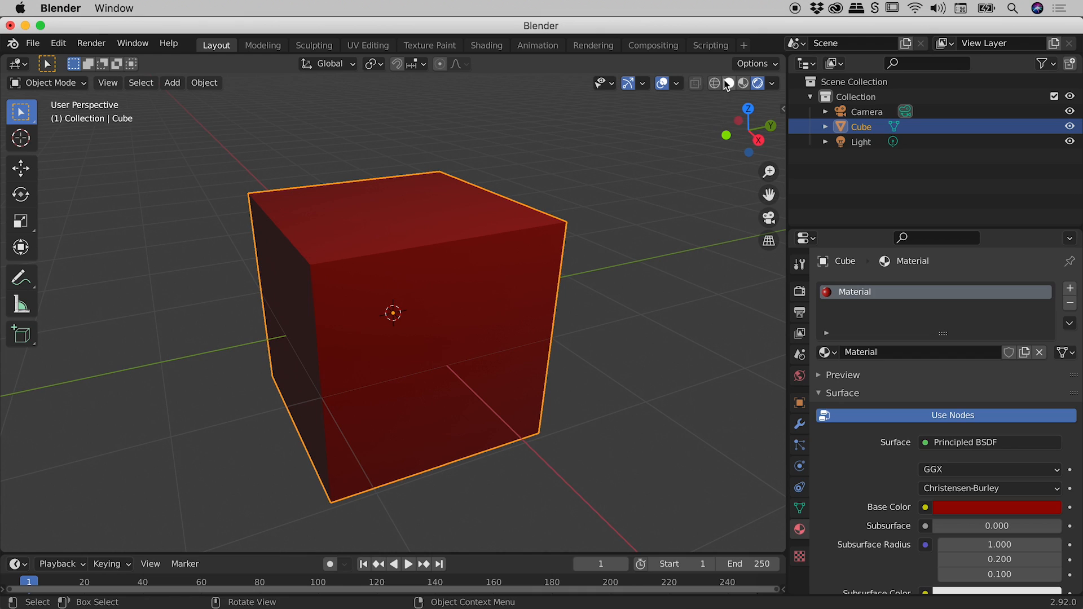
pyautogui.moveTo(744, 83)
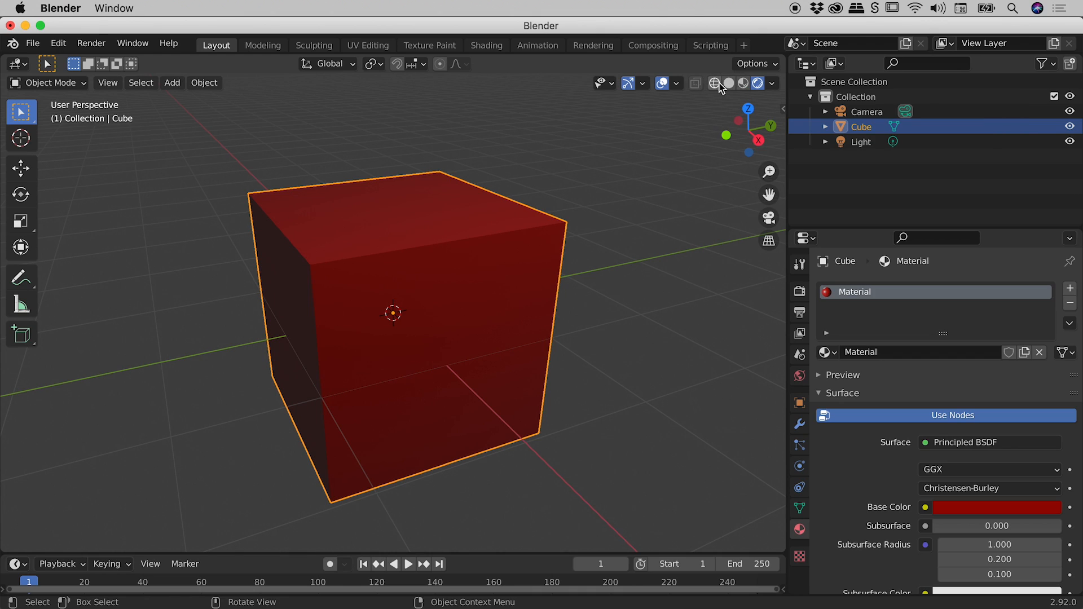
pyautogui.moveTo(744, 83)
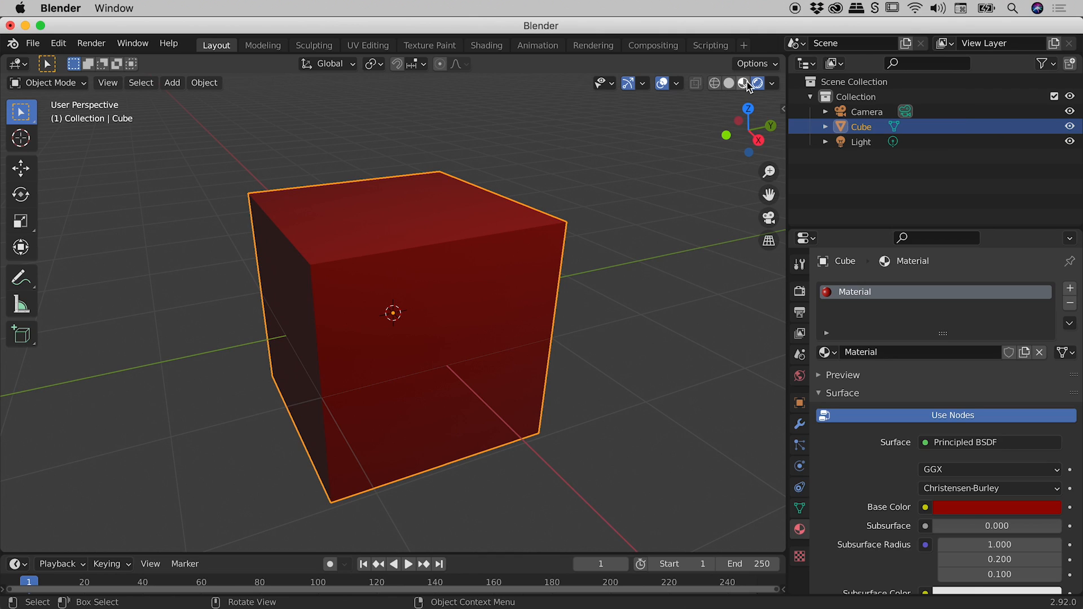
pyautogui.click(757, 83)
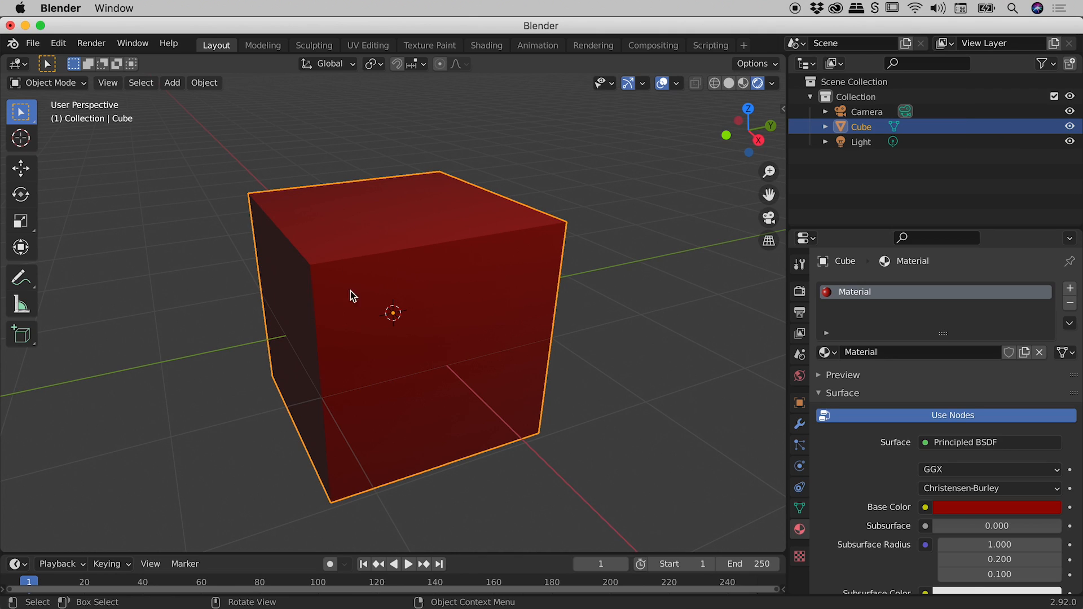
pyautogui.moveTo(397, 262)
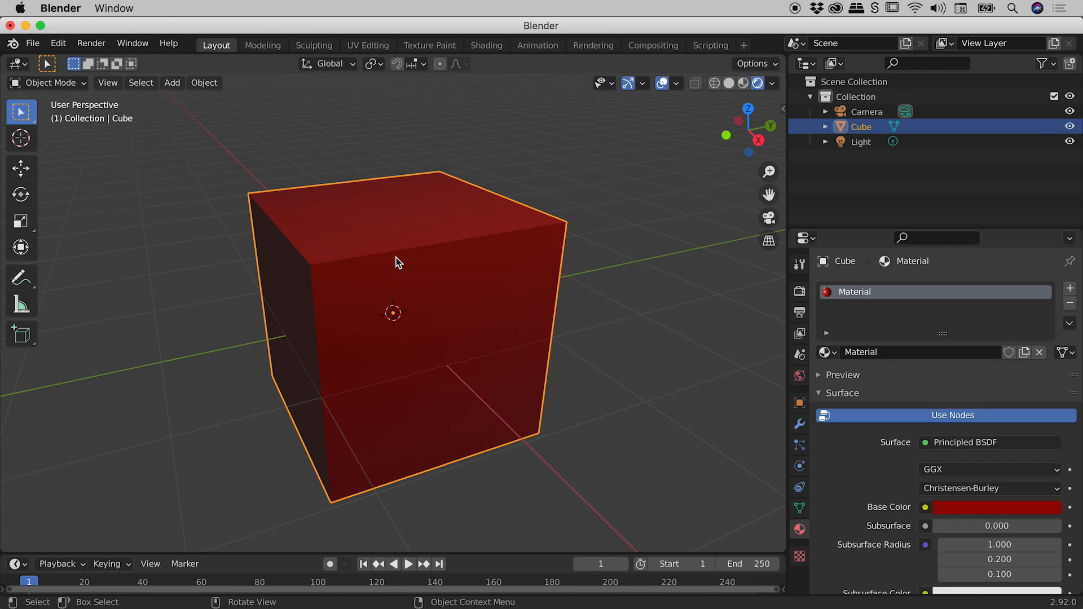
# Delete the red cube and add an Ico Sphere mesh in its place.
pyautogui.press('x')
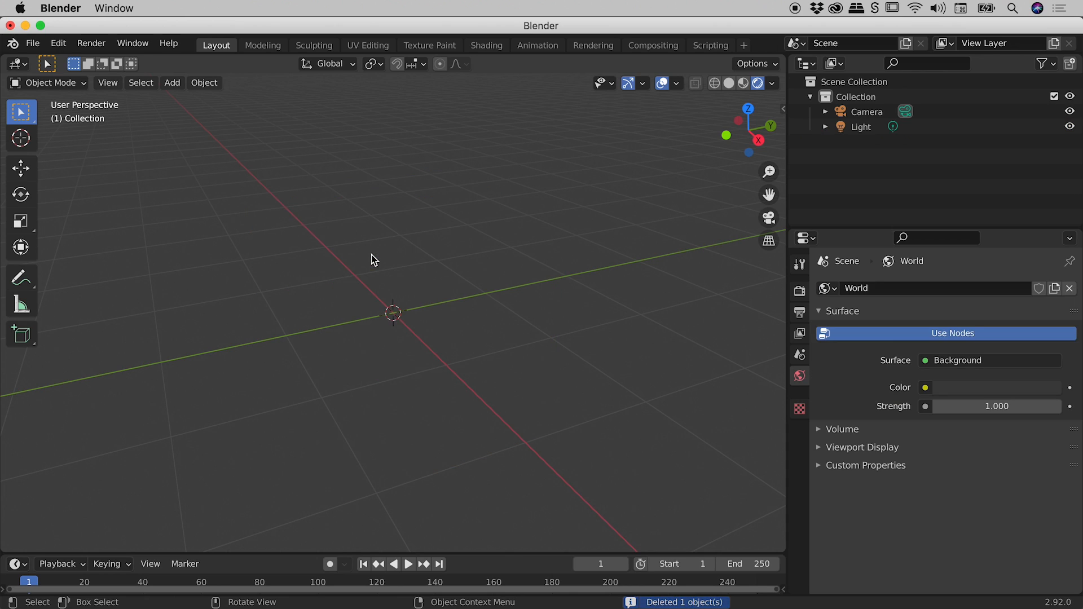
pyautogui.click(171, 82)
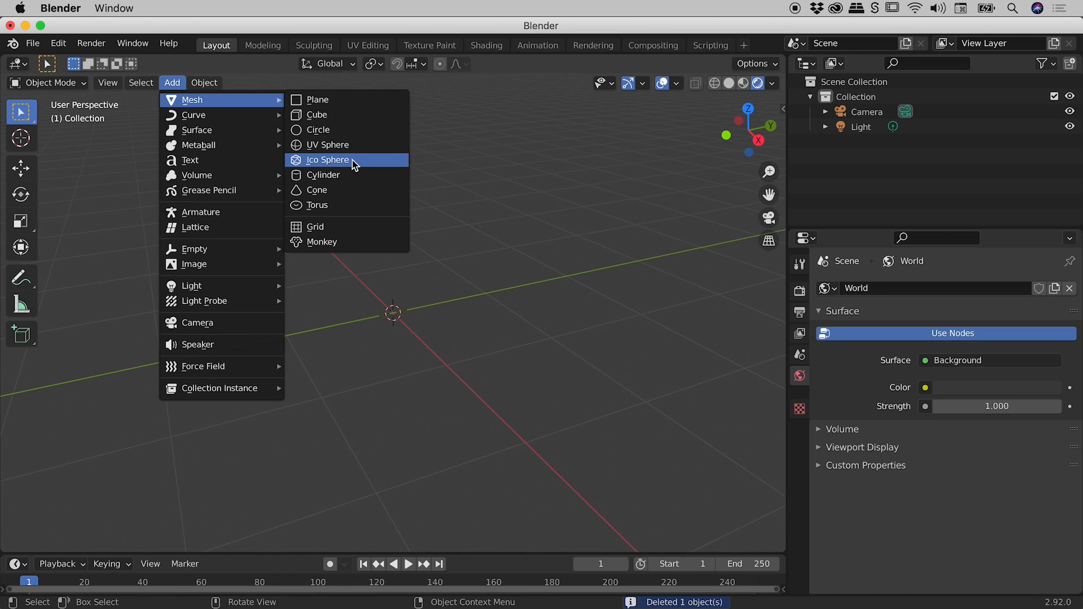
pyautogui.click(328, 159)
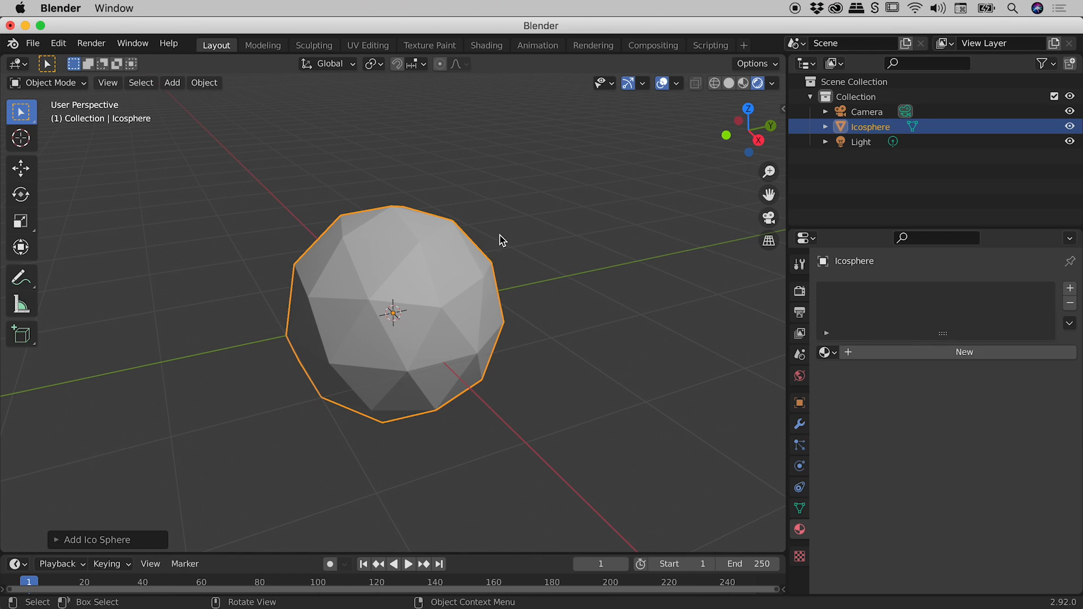
pyautogui.moveTo(450, 335)
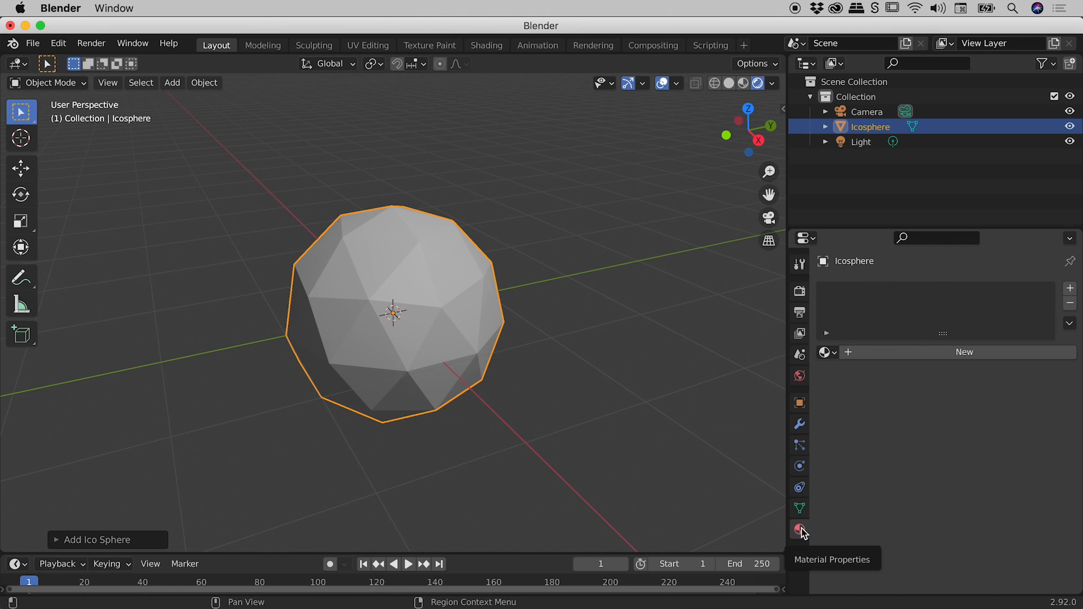
pyautogui.click(799, 530)
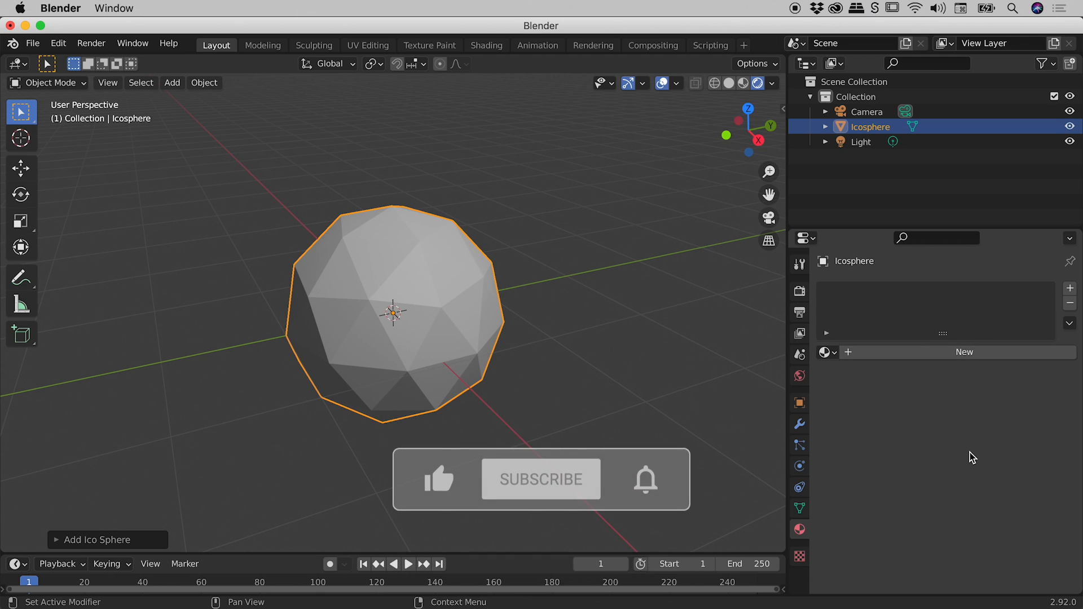
pyautogui.click(541, 479)
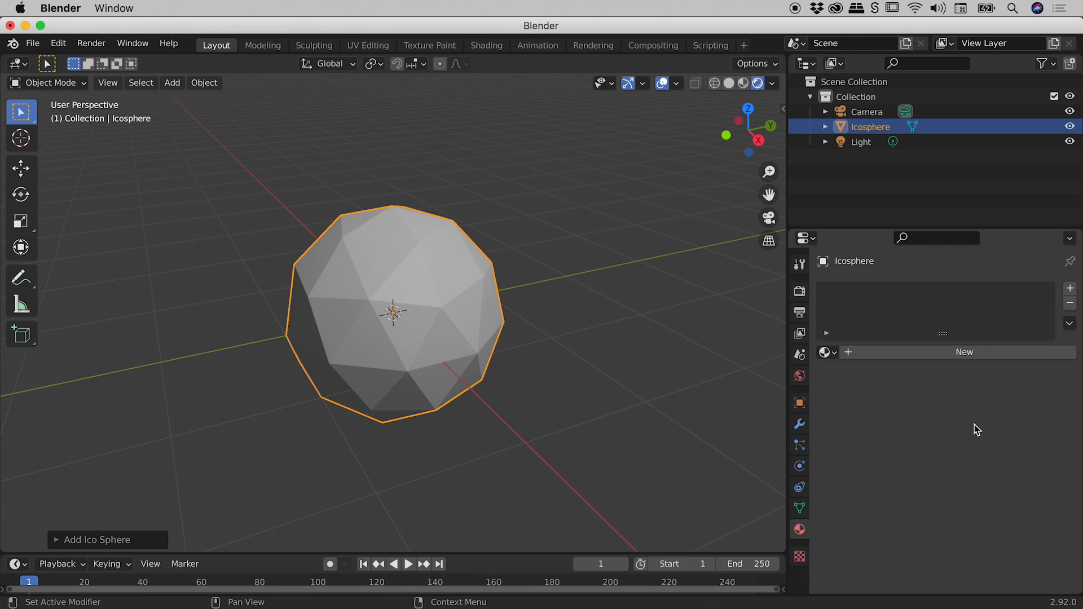
pyautogui.moveTo(513, 306)
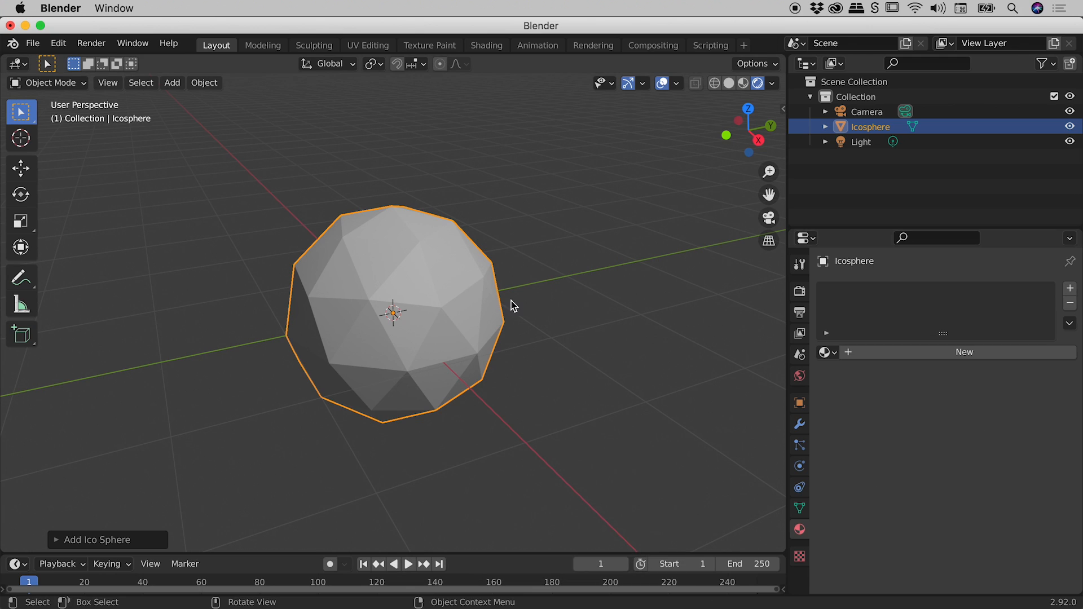
pyautogui.moveTo(799, 530)
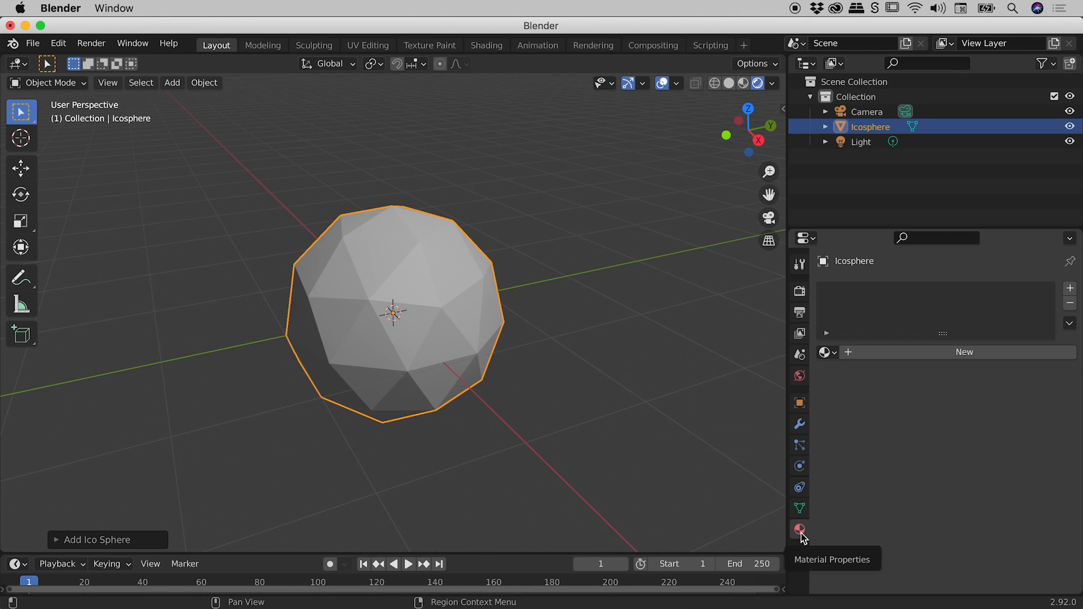
pyautogui.click(800, 530)
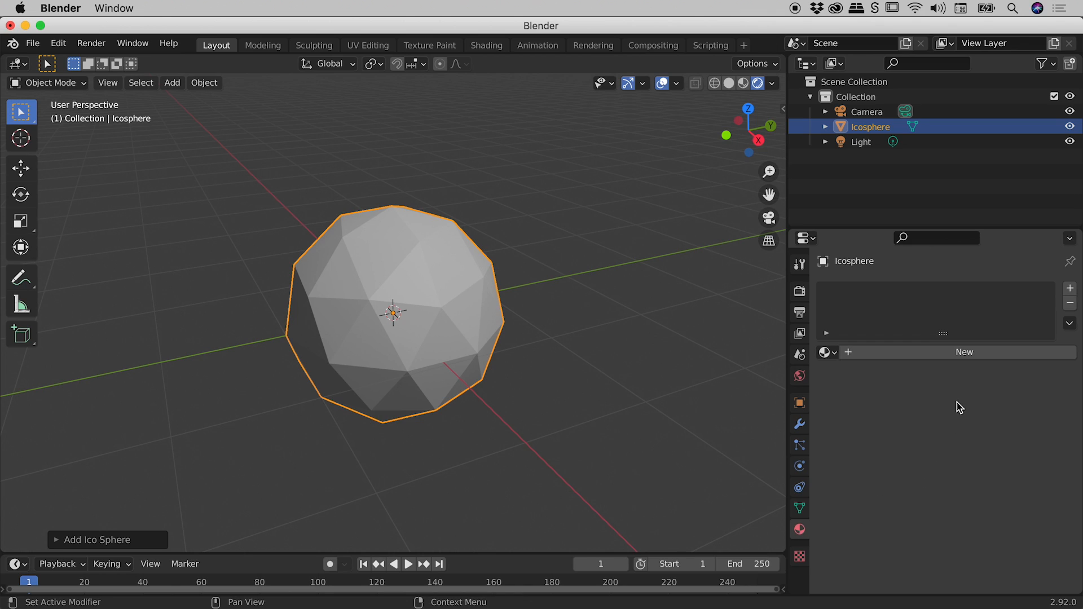
pyautogui.moveTo(964, 352)
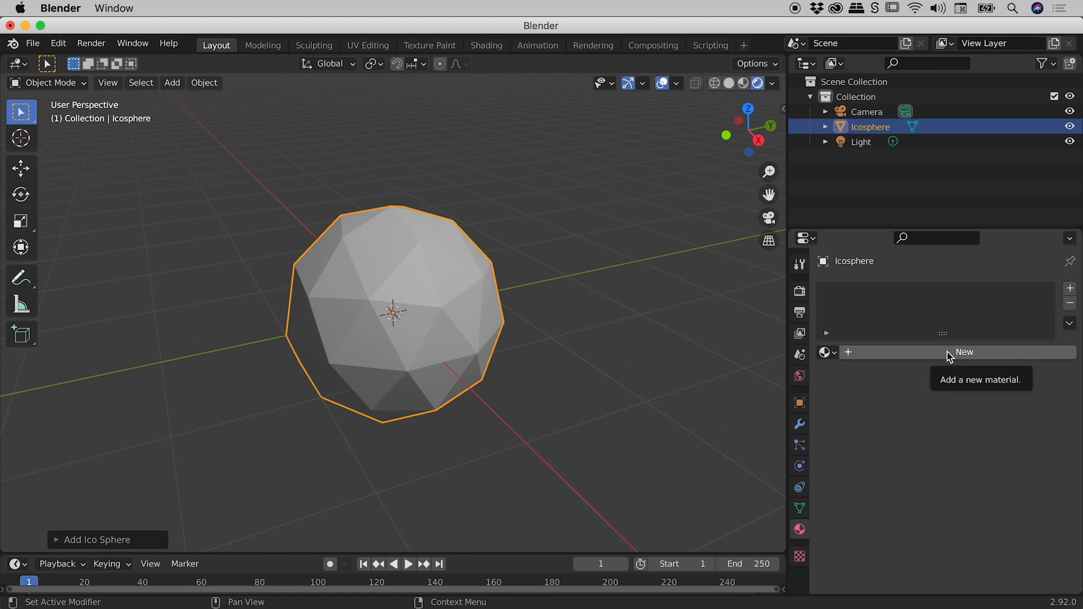
# Create Material.001 for the icosphere and set its base colour to bright green.
pyautogui.click(964, 352)
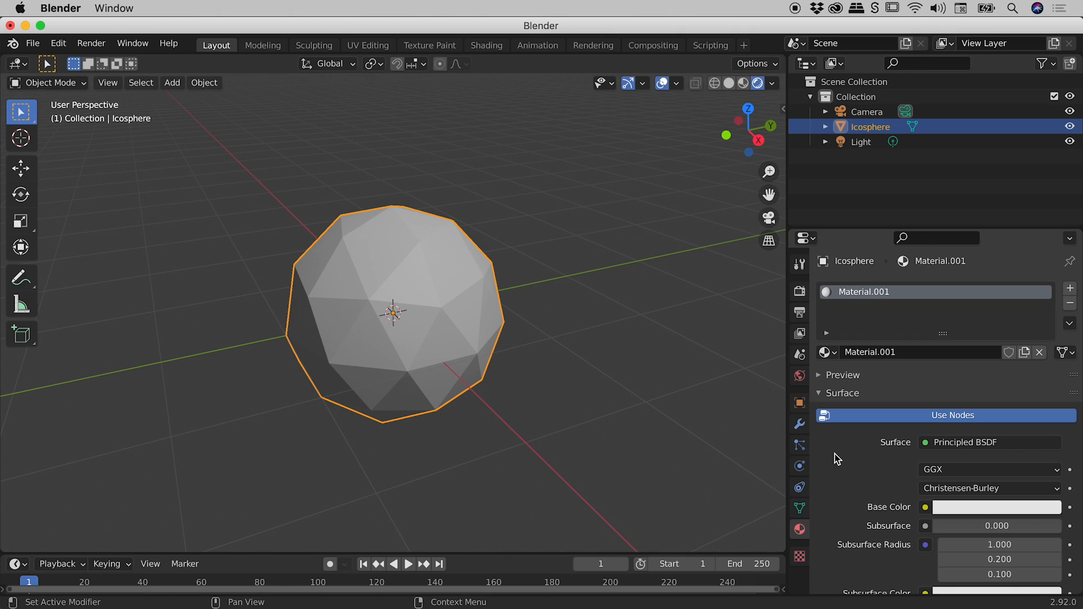
pyautogui.click(995, 507)
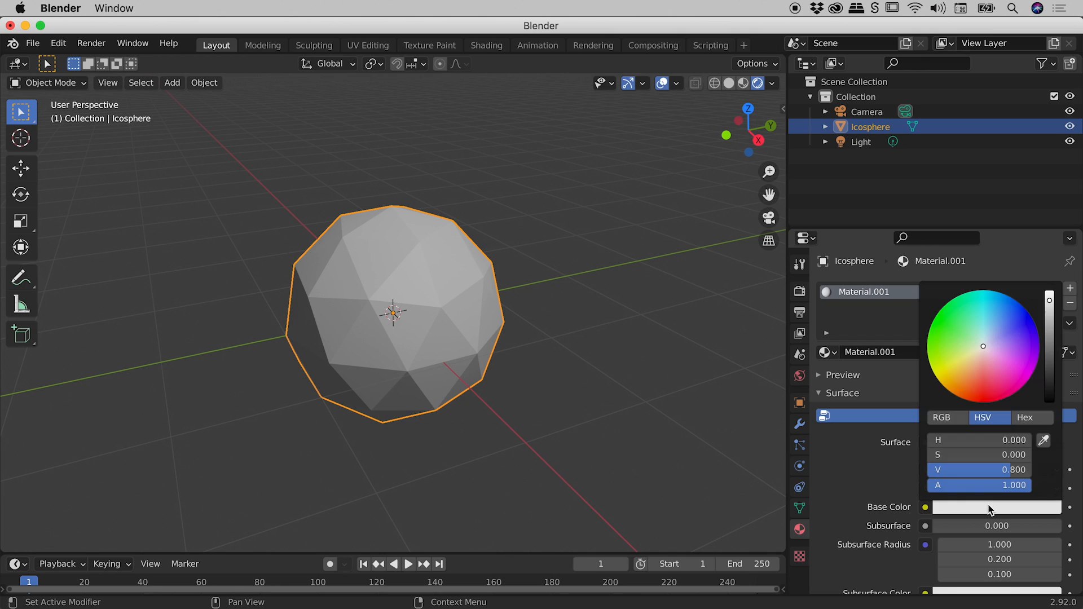
pyautogui.moveTo(983, 344)
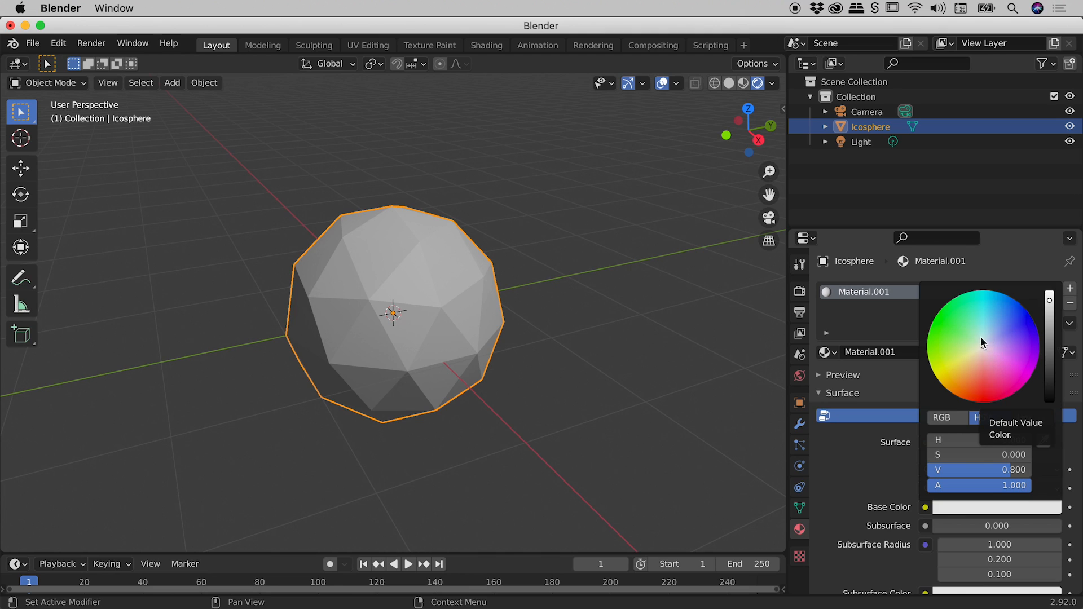
pyautogui.click(947, 323)
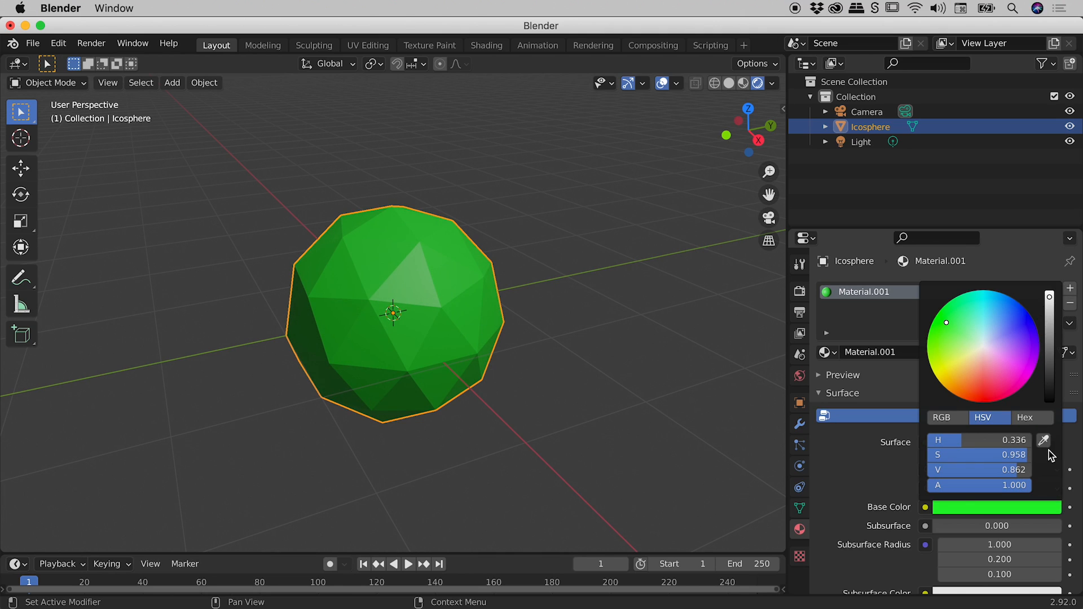
pyautogui.moveTo(1008, 508)
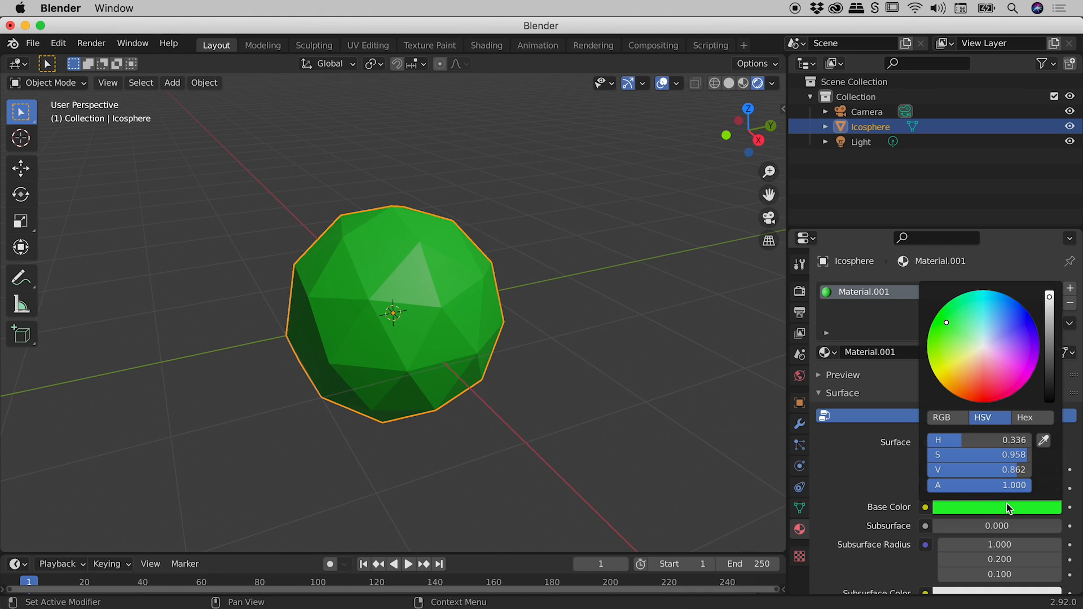
pyautogui.click(393, 379)
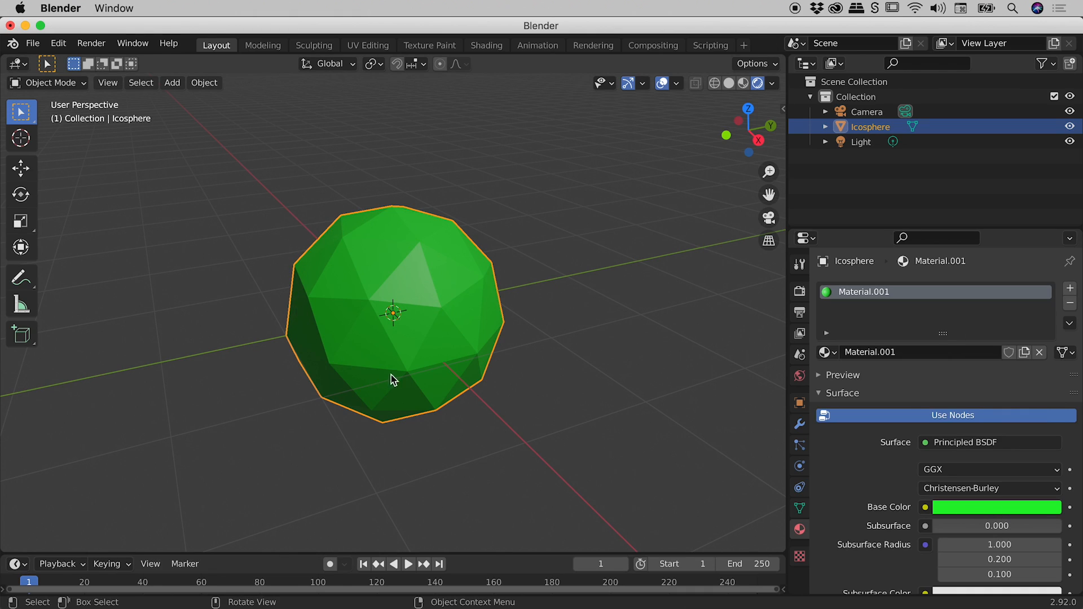
pyautogui.moveTo(481, 251)
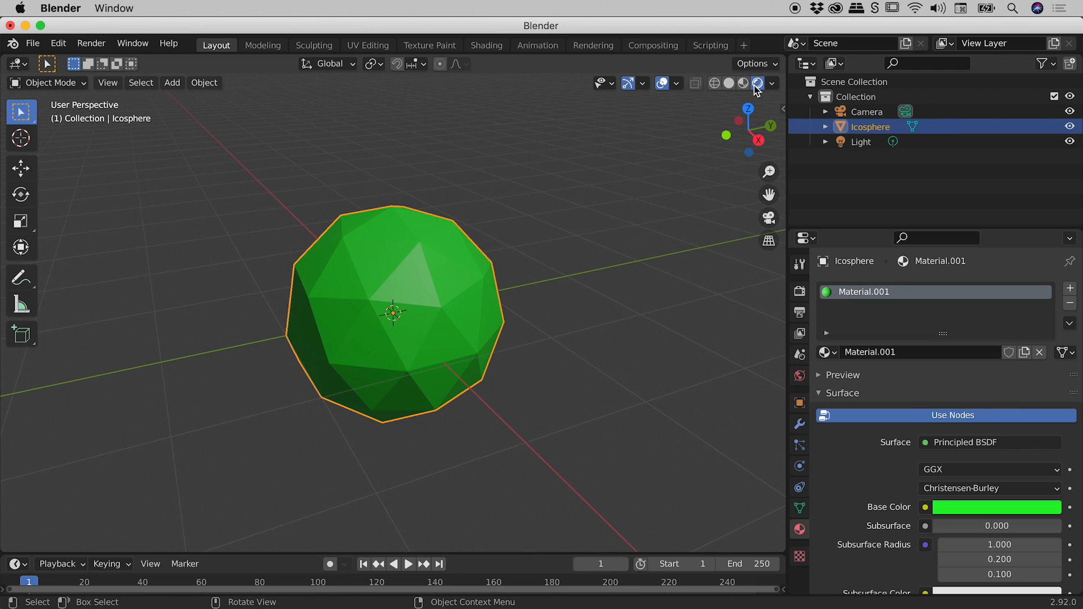
pyautogui.moveTo(629, 202)
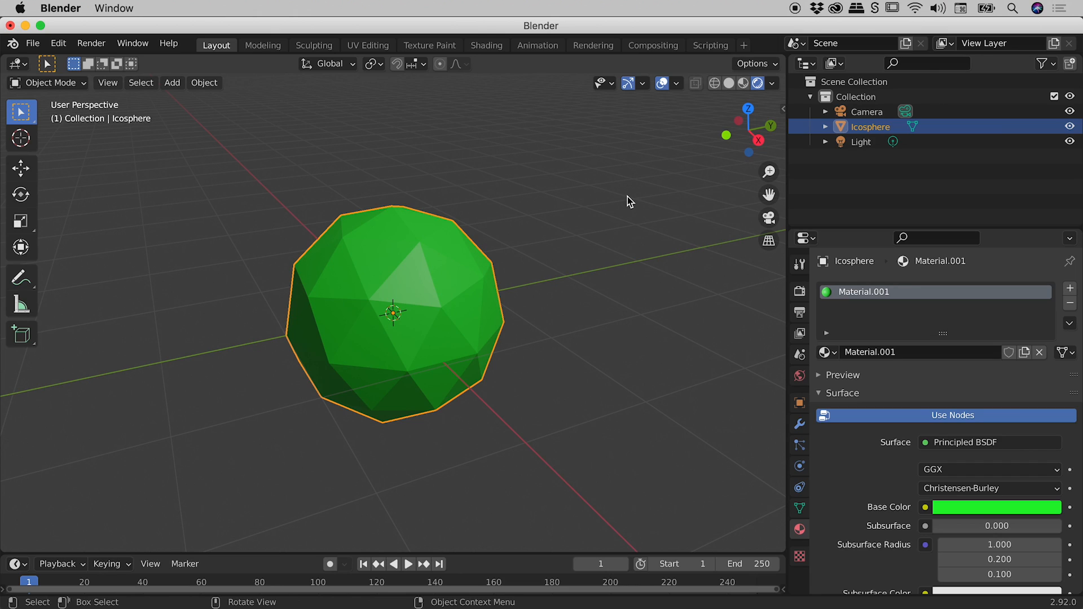